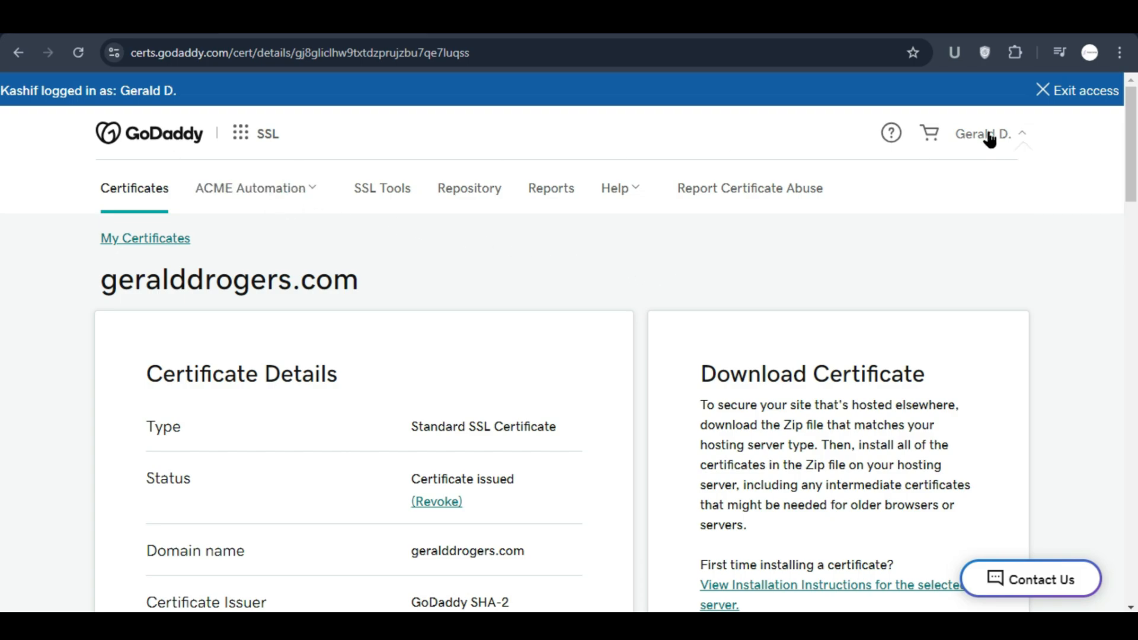
- Reach My Products from the account menu and expand the SSL Certificates group for geralddrogers.com
left_click(983, 134)
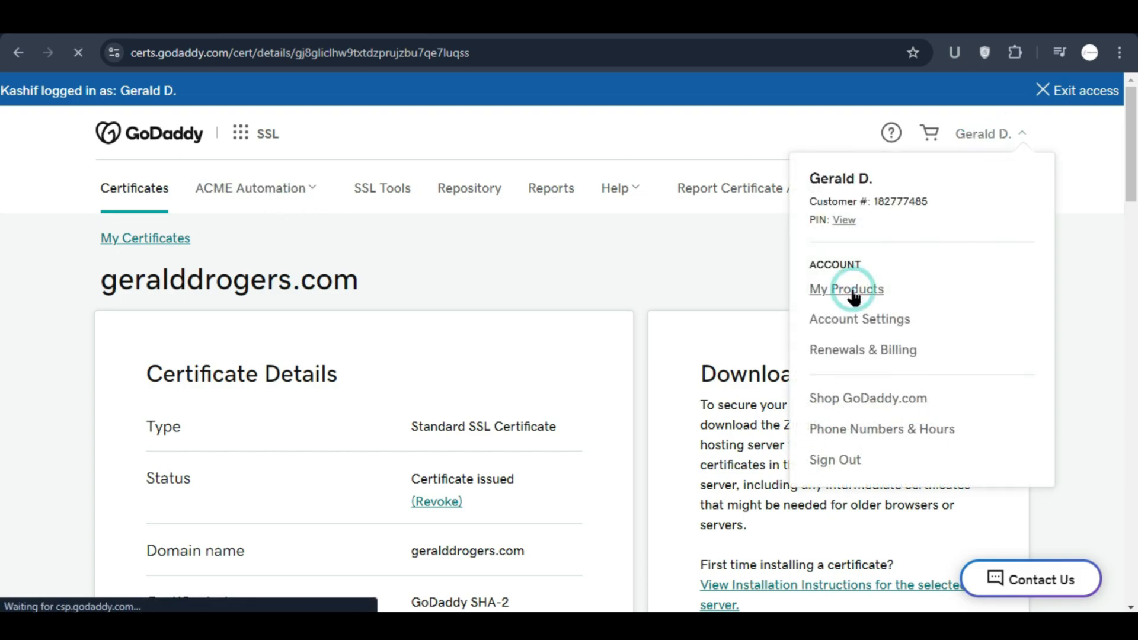
left_click(846, 290)
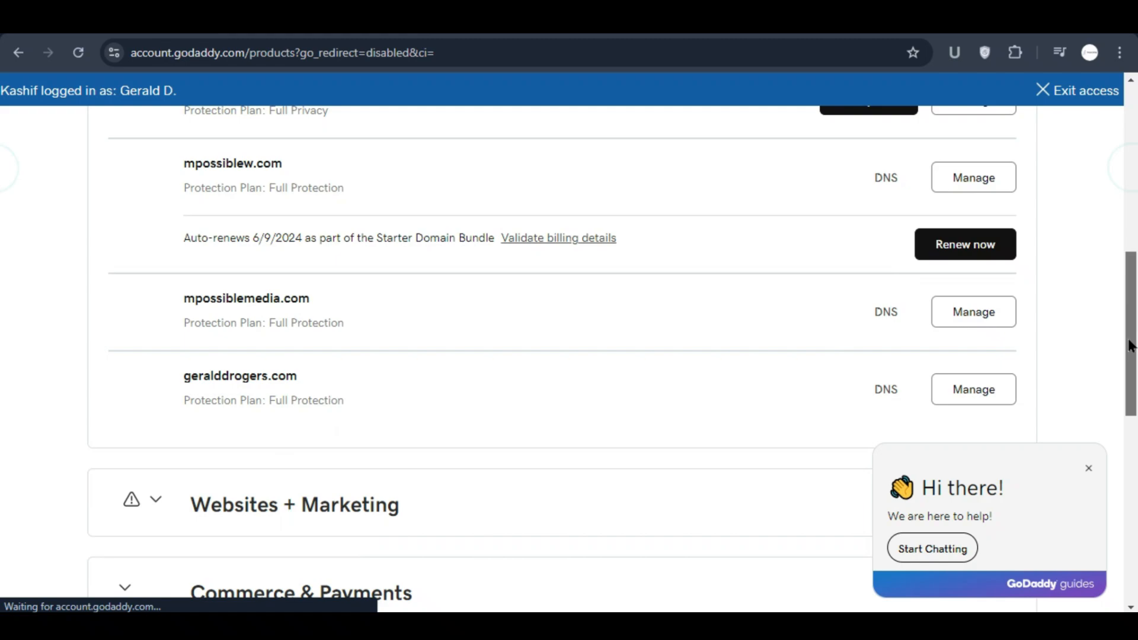
left_click(128, 378)
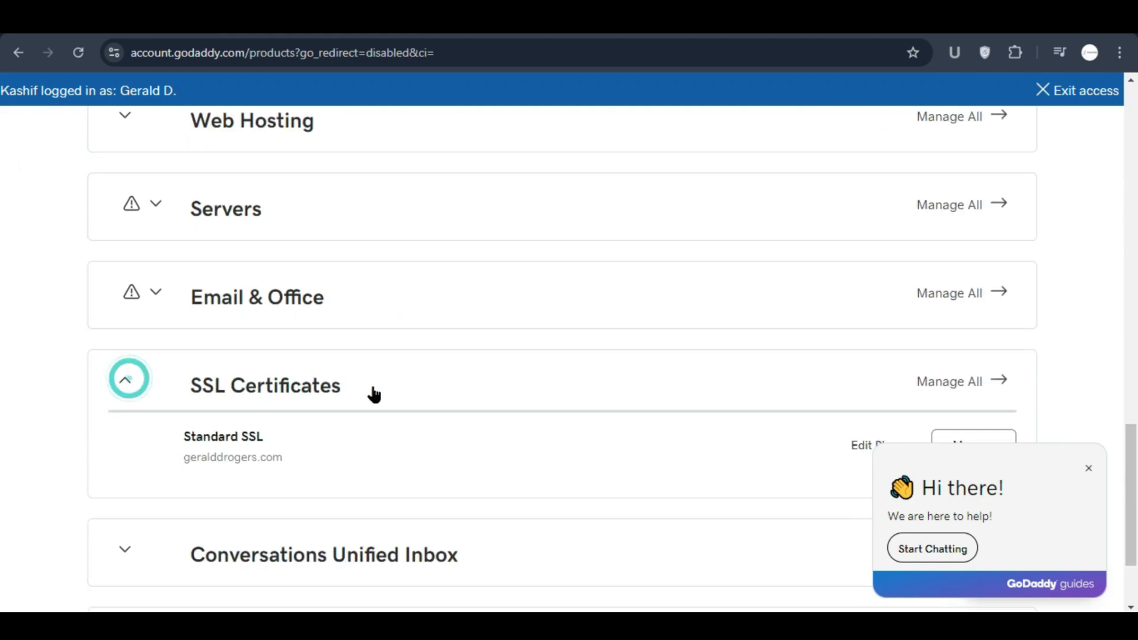
scroll("down", 3)
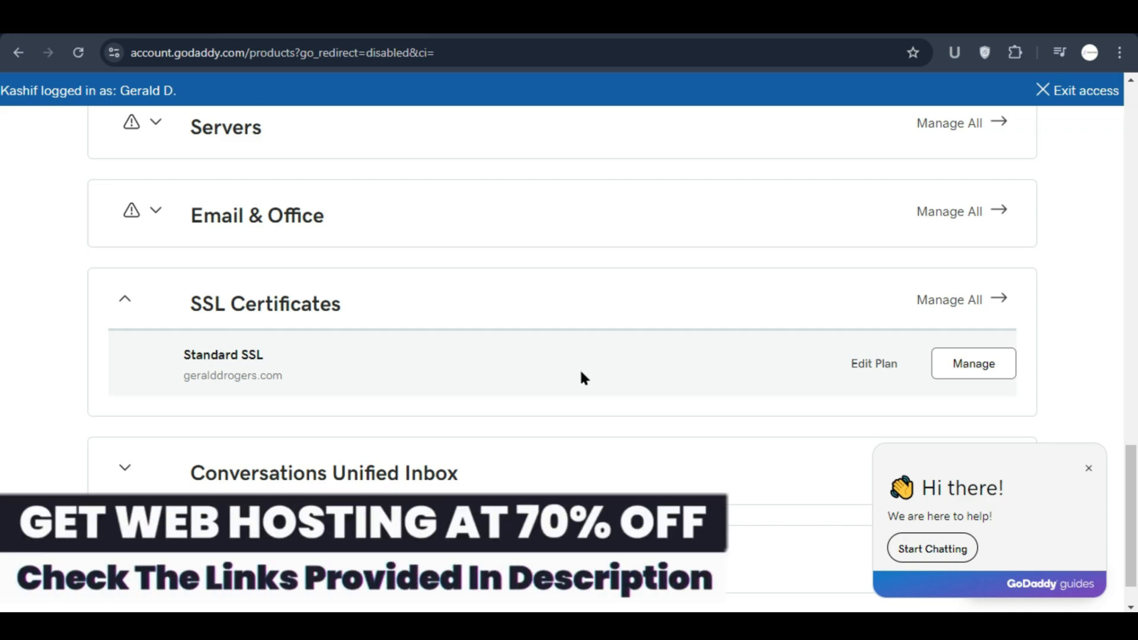
mouse_move(576, 380)
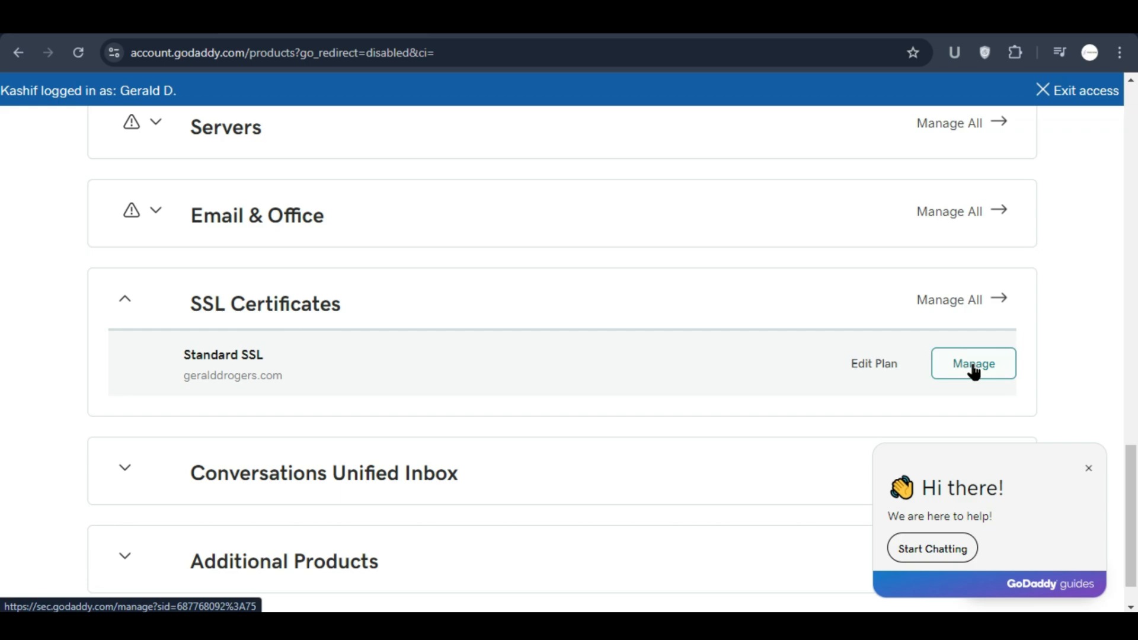
- Manage the geralddrogers.com Standard SSL and expand its Re-Key your certificate section
left_click(972, 363)
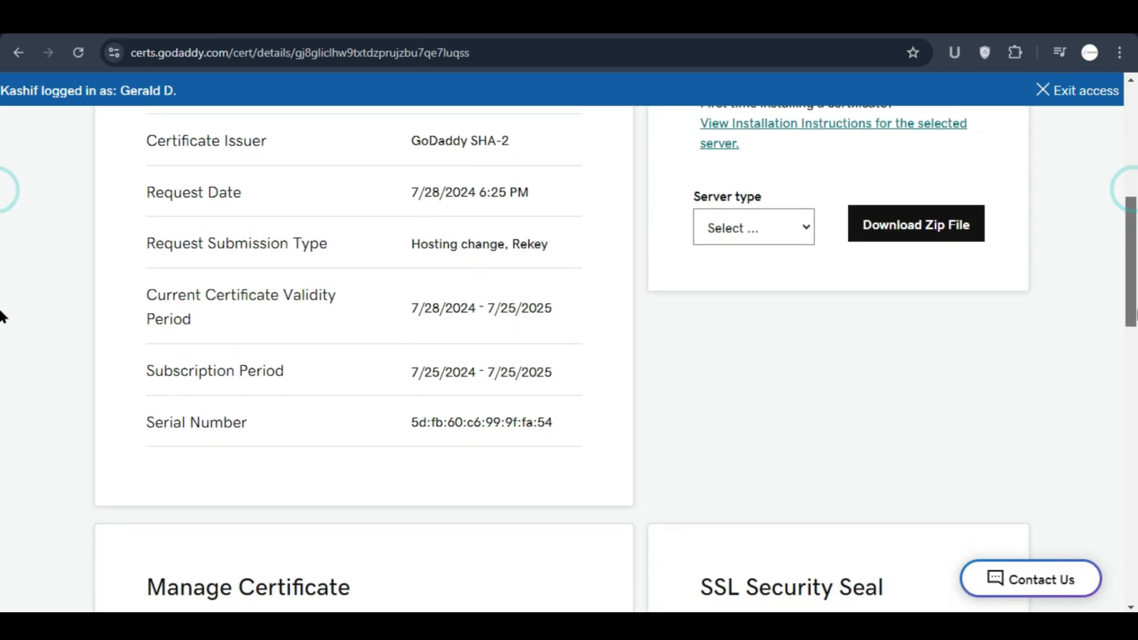
scroll("down", 3)
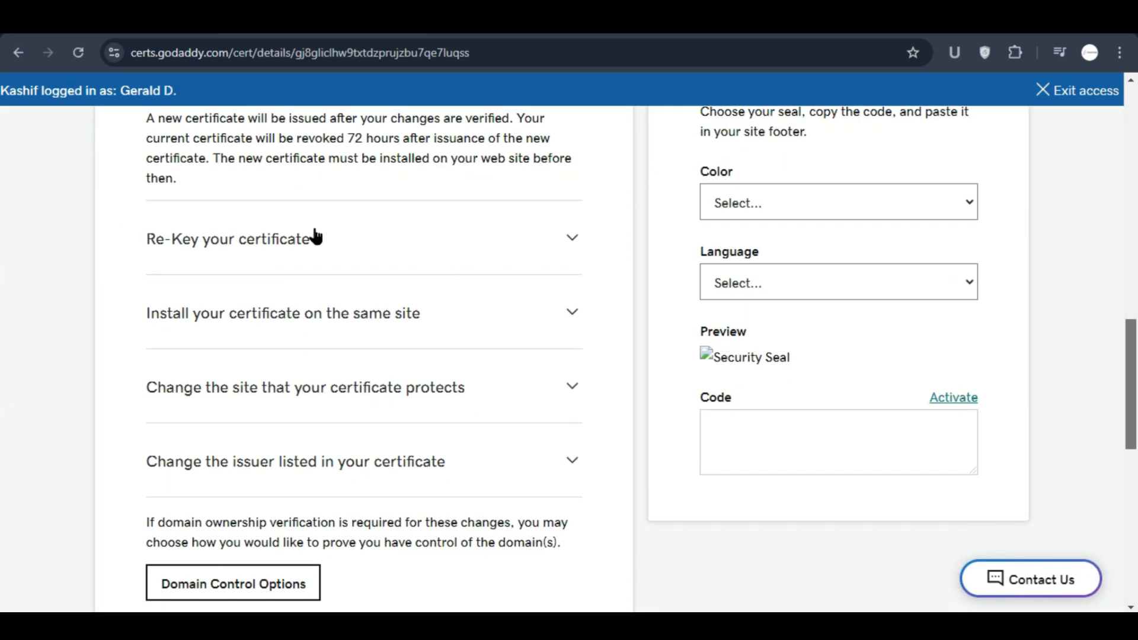
left_click(234, 238)
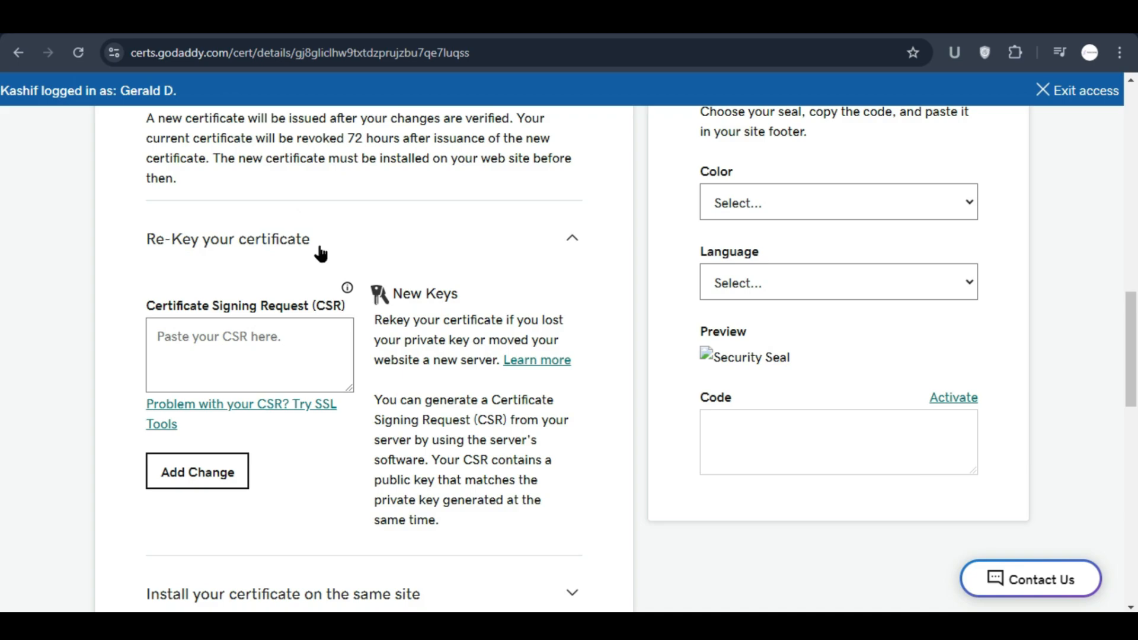
mouse_move(490, 263)
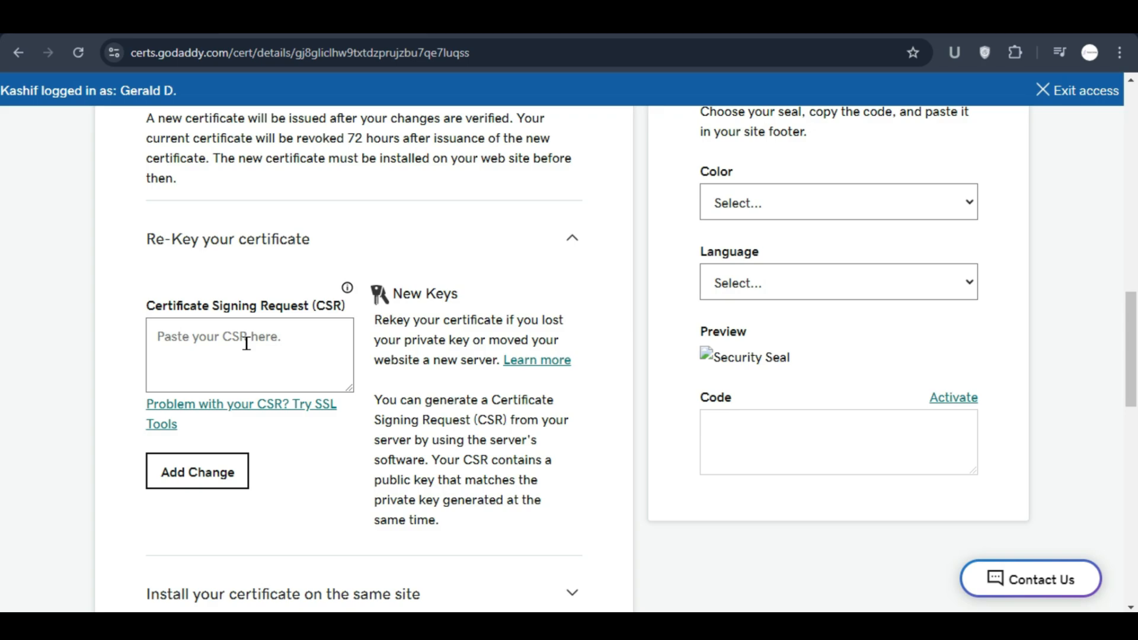
mouse_move(4, 362)
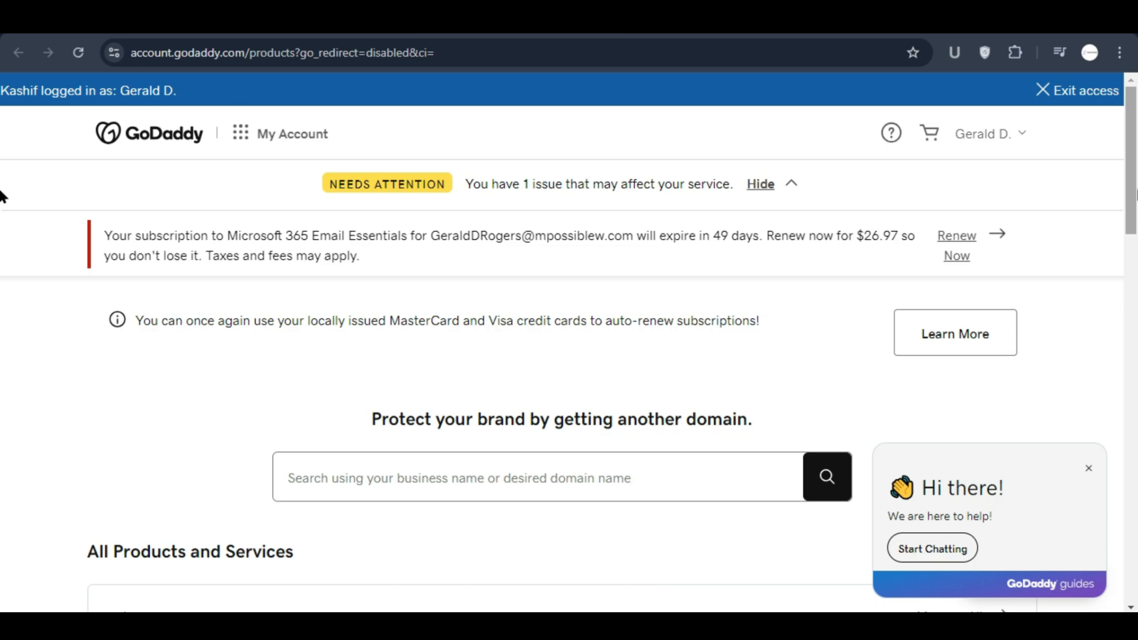
- Manage the Web Hosting Economy plan to reach the geralddrogers.com cPanel dashboard
scroll("down", 3)
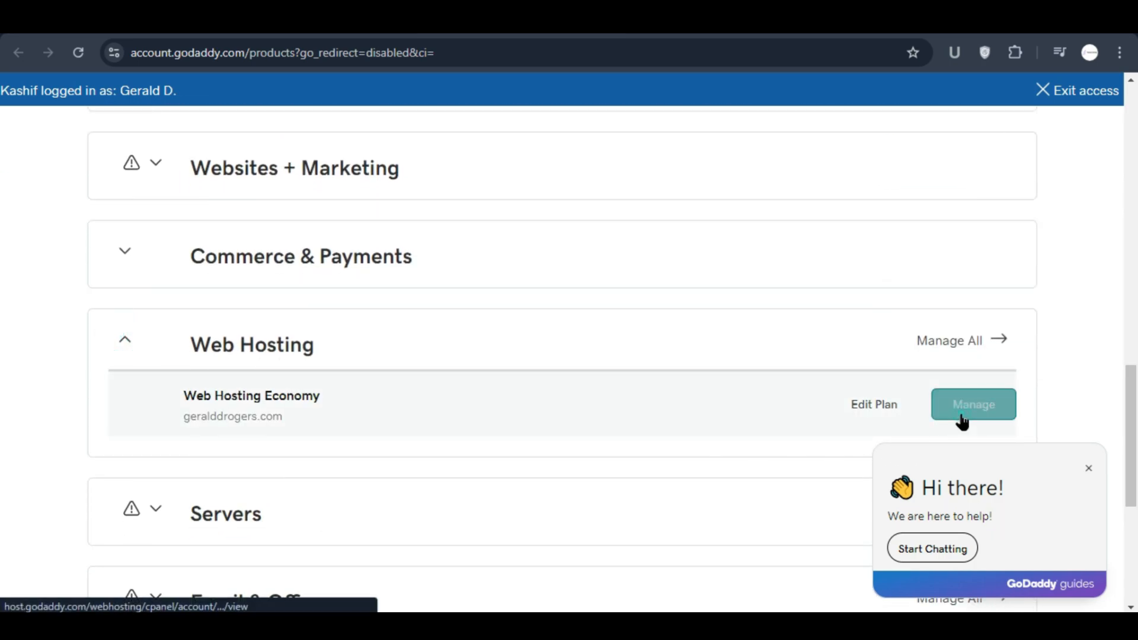
left_click(972, 404)
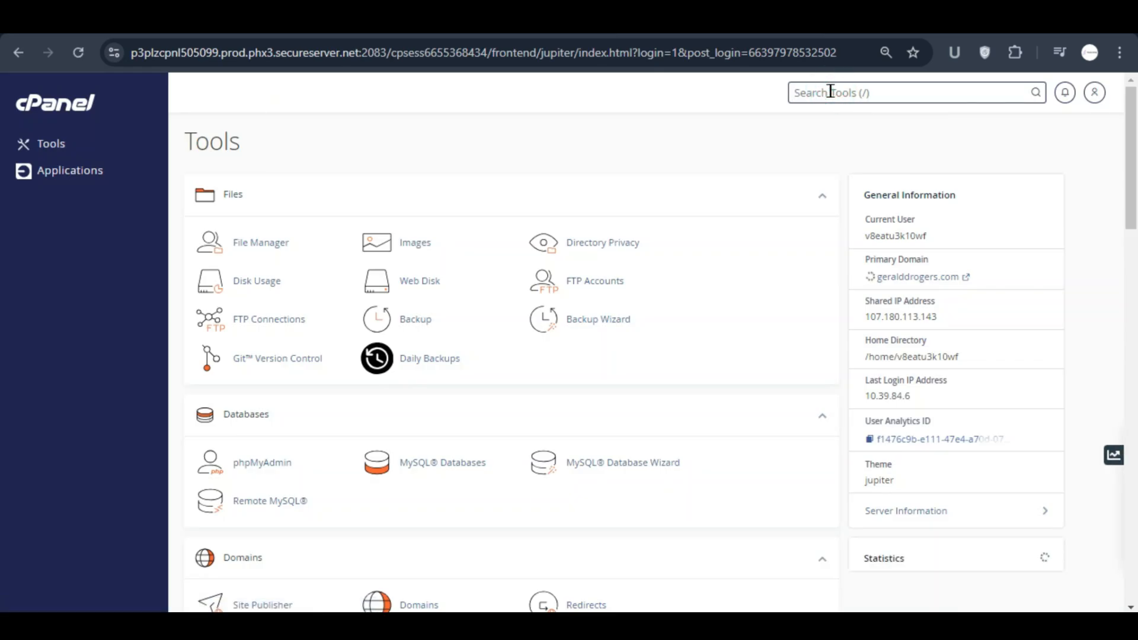
- Search cPanel tools for 'ssl' and go to the SSL/TLS manager
type("ssl")
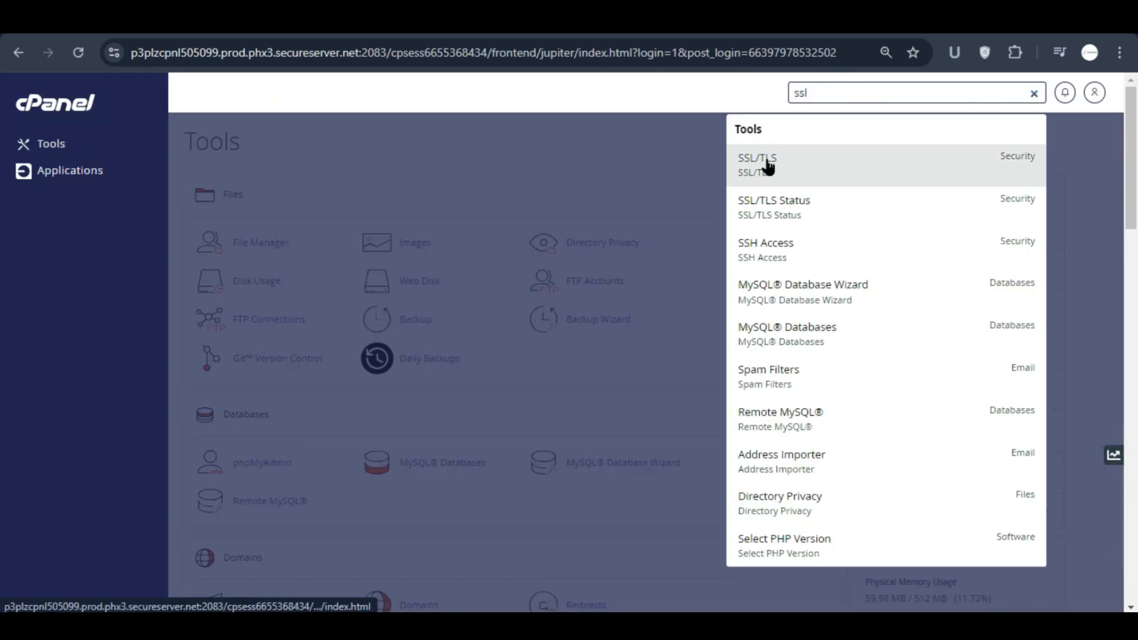
left_click(758, 158)
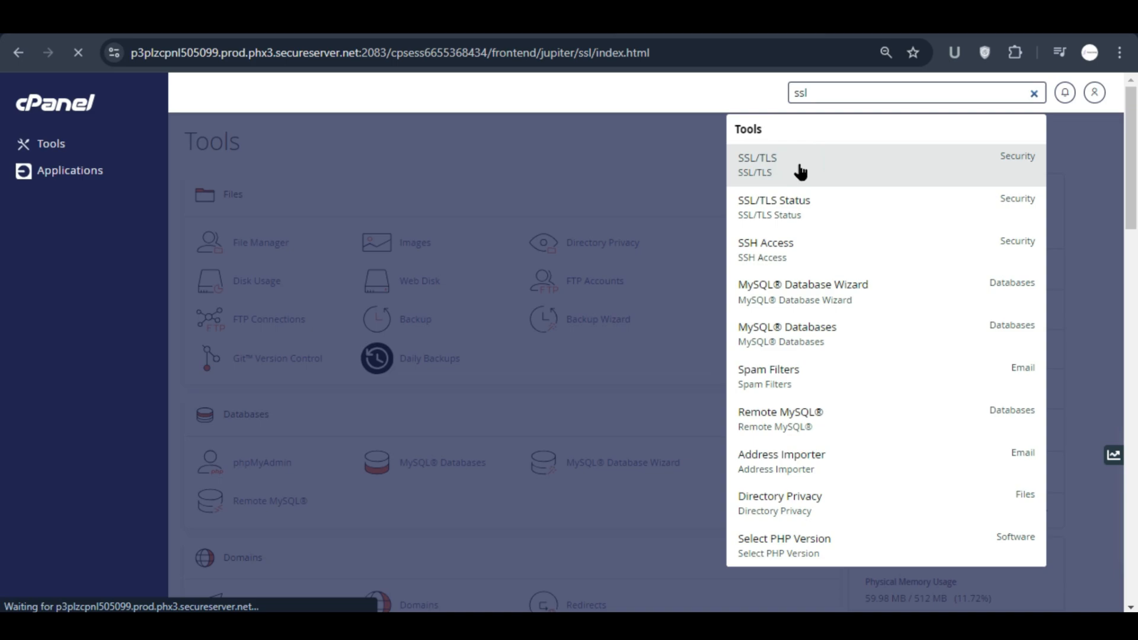
left_click(757, 157)
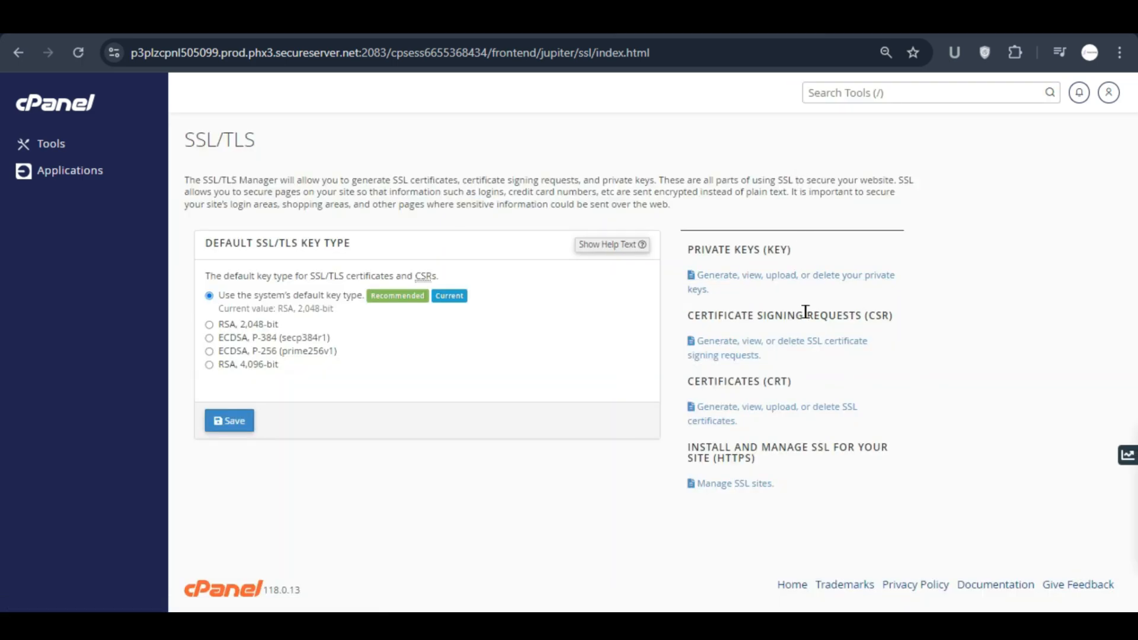
mouse_move(740, 348)
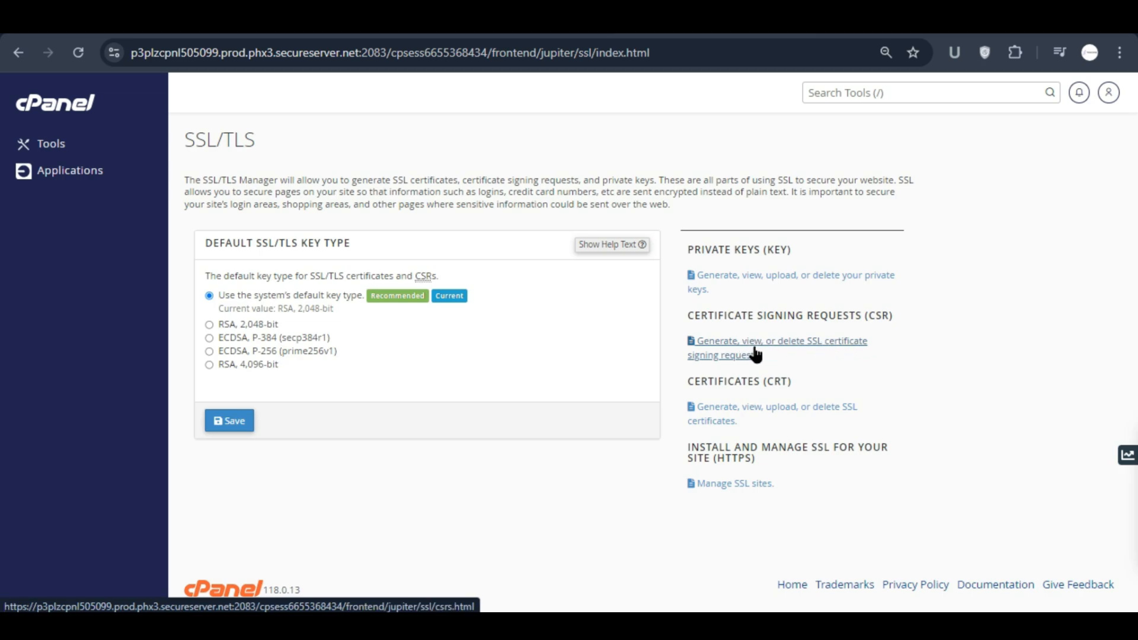
- Start a CSR using the existing geralddrogers.com key with domain geralddrogers.com
left_click(776, 340)
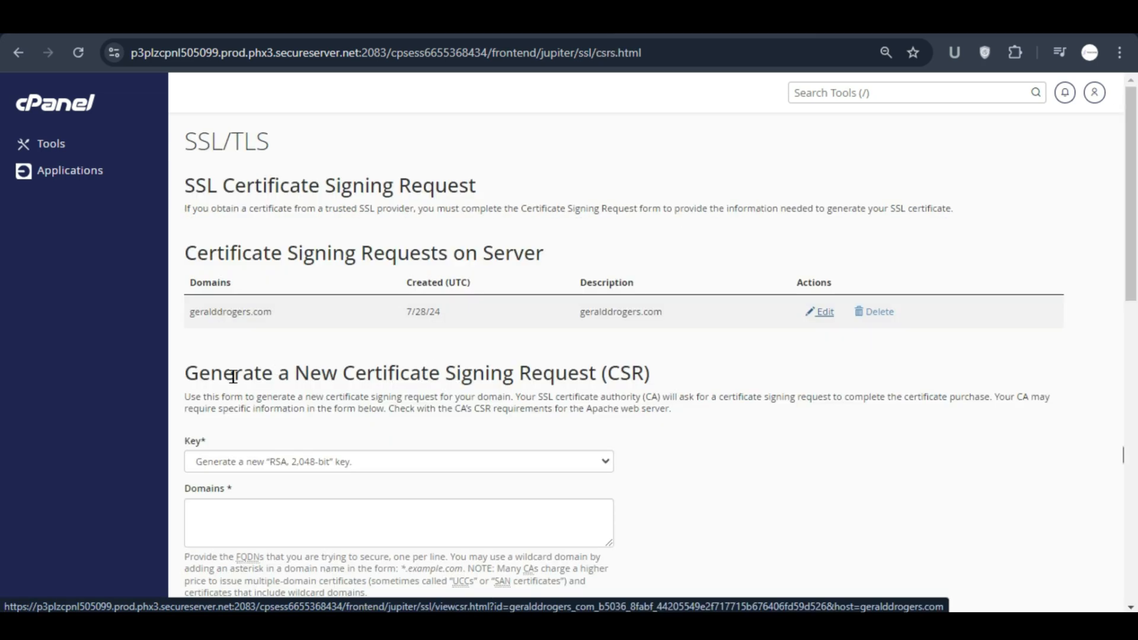
scroll("down", 3)
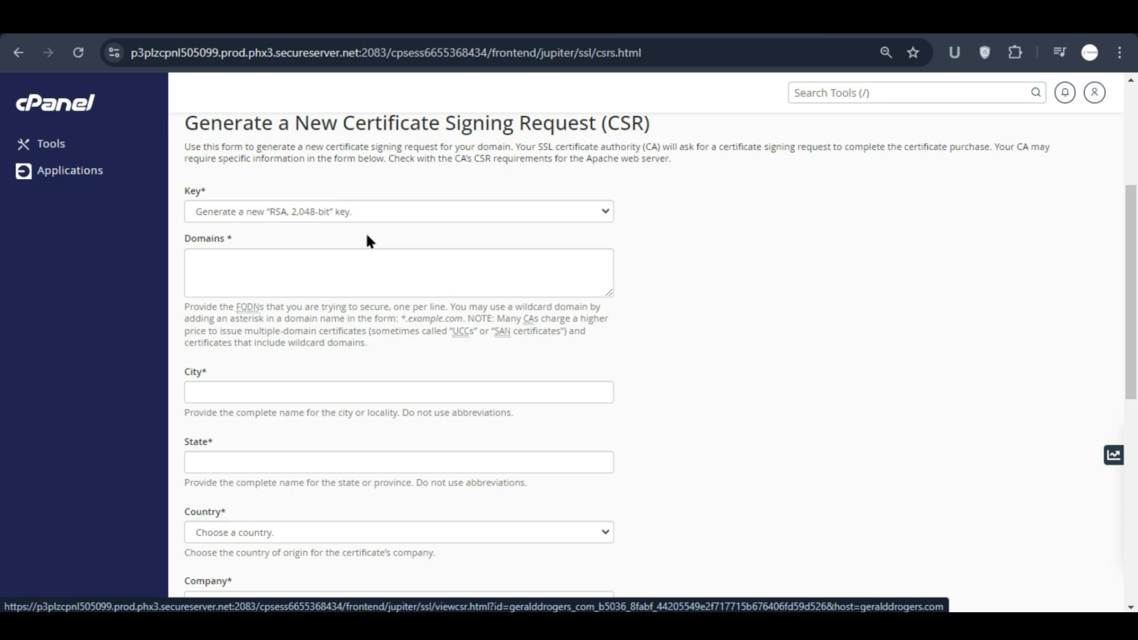
left_click(399, 211)
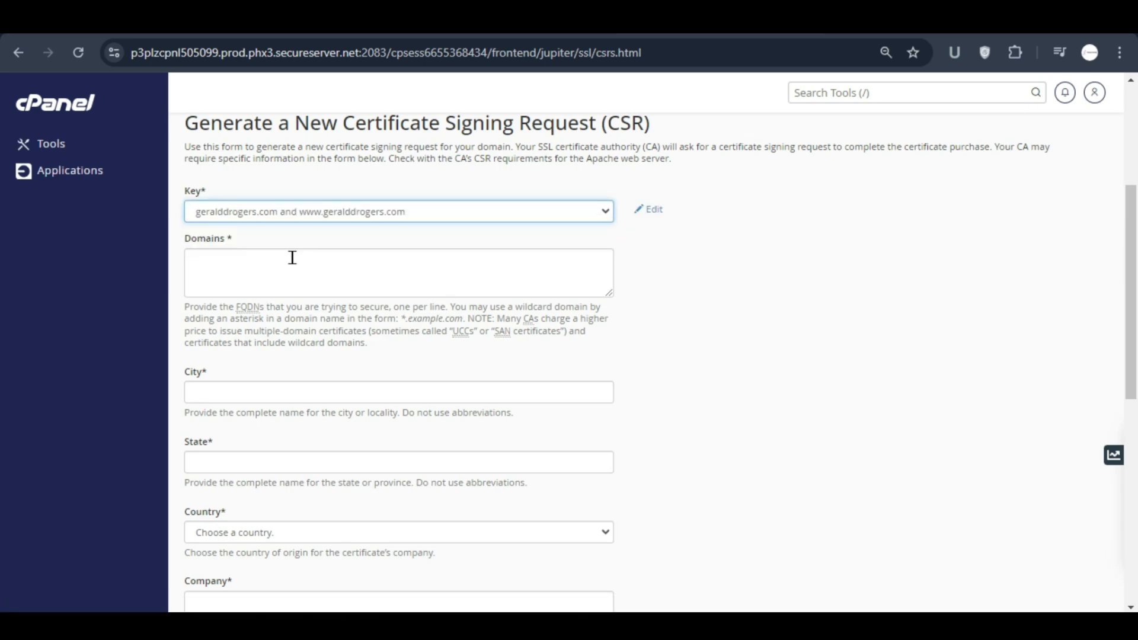
left_click(398, 273)
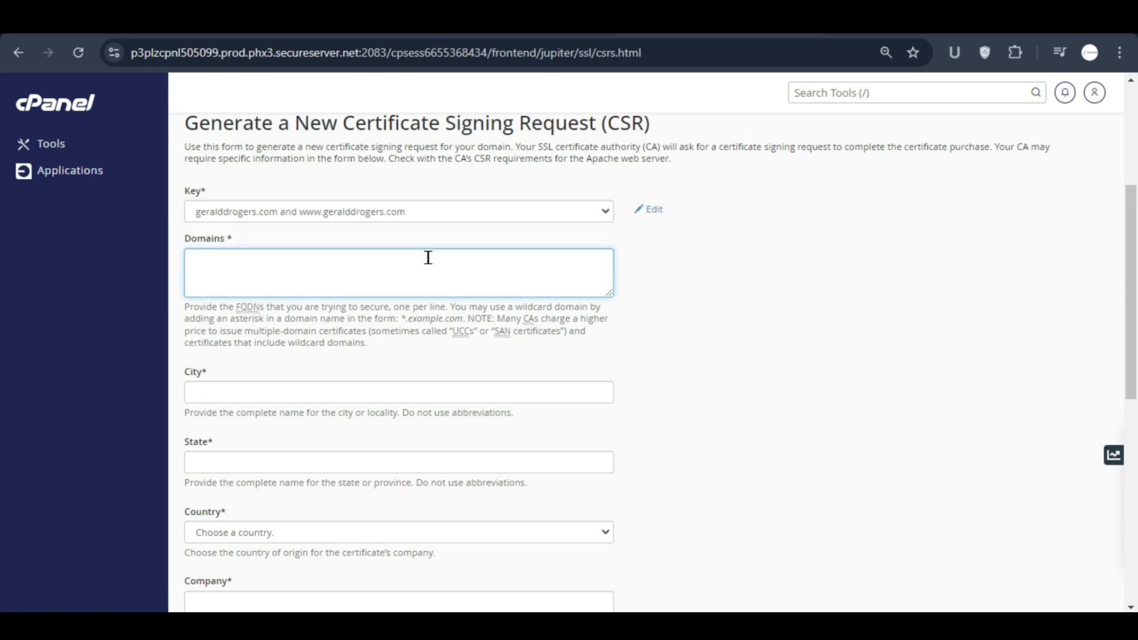
type("geralddrogers.com")
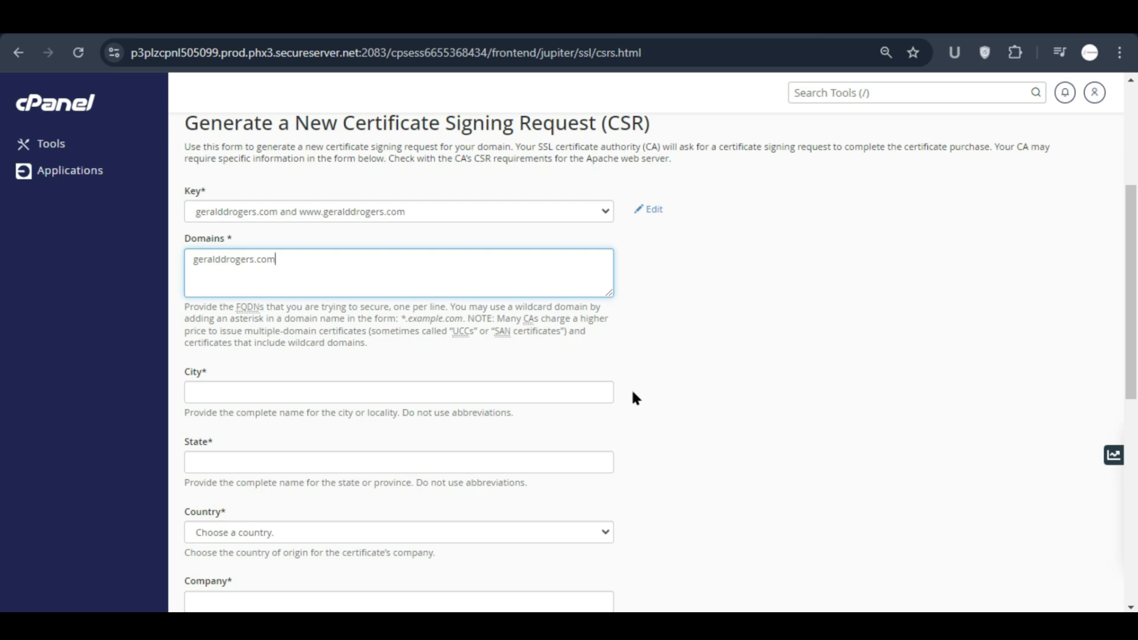
- Fill the Islamabad, Pakistan location details and generate the certificate signing request
left_click(399, 393)
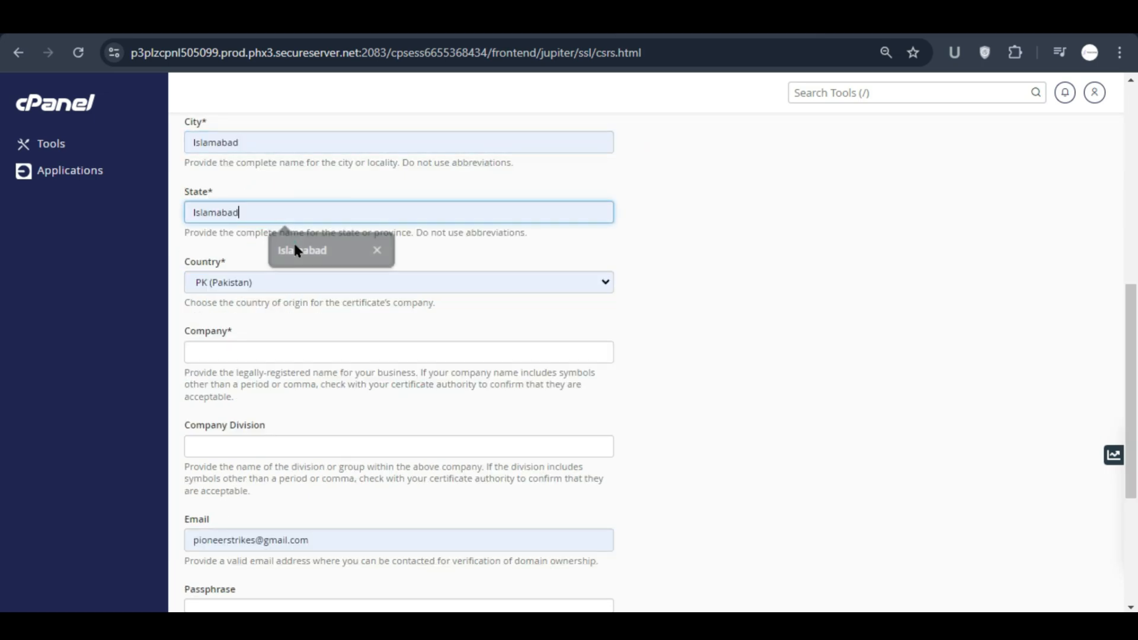
scroll("down", 3)
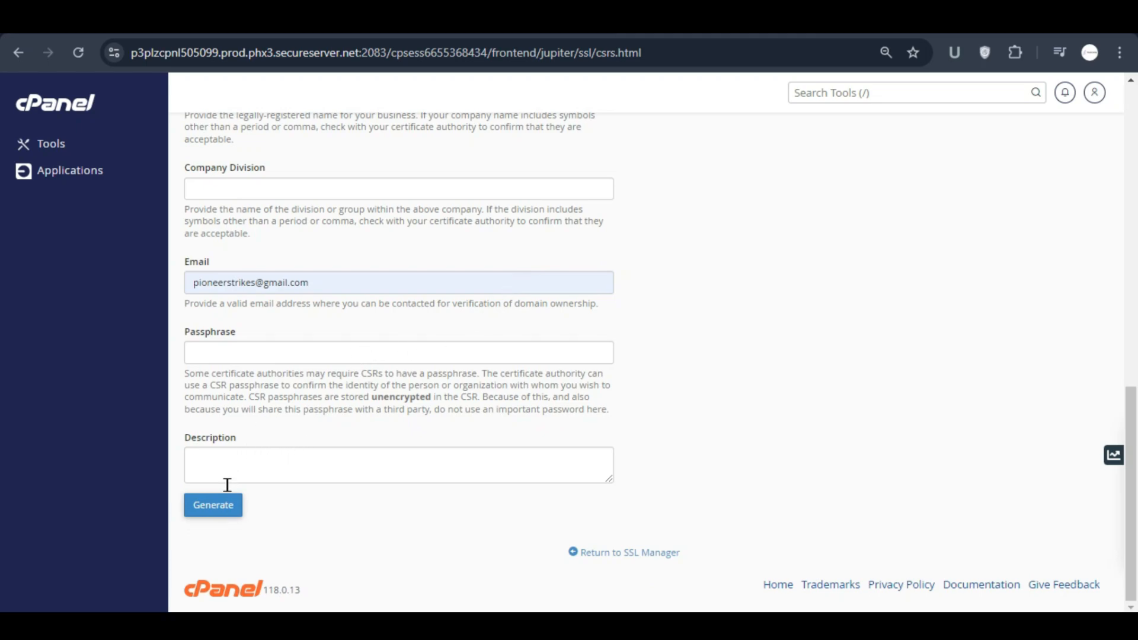
left_click(212, 505)
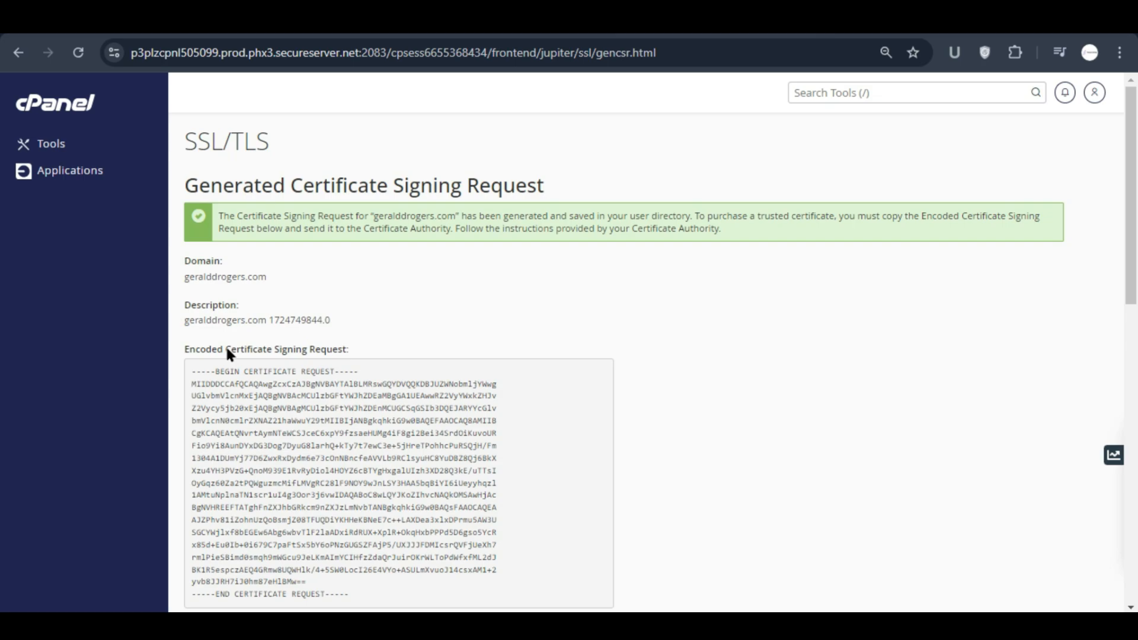
scroll("down", 3)
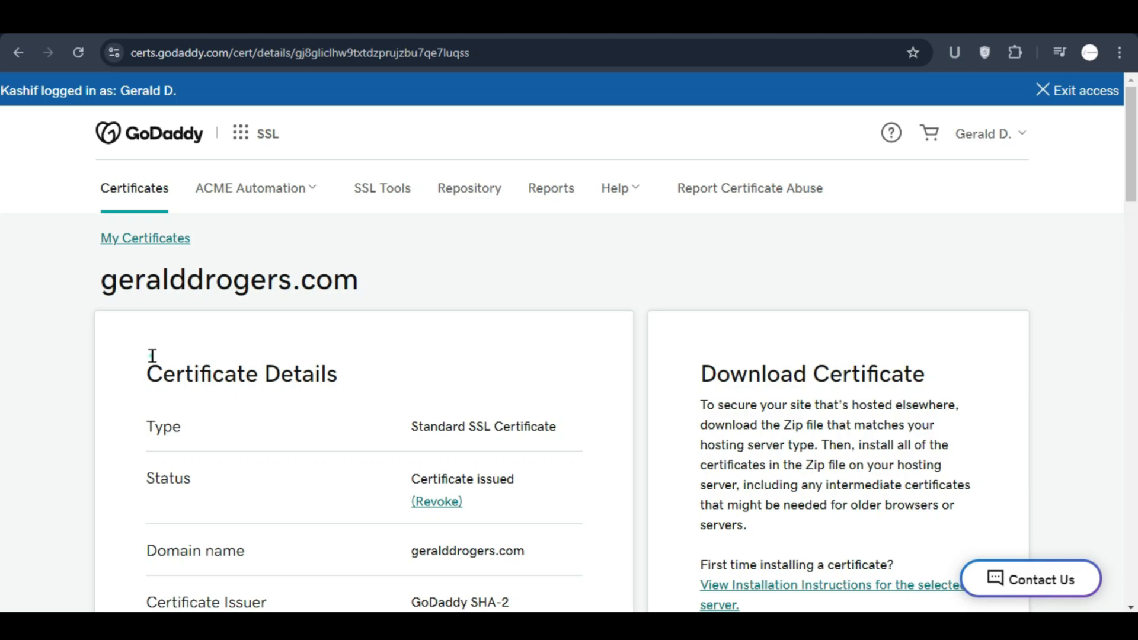
- Paste the new CSR into the re-key box, add the change and submit all changes
scroll("down", 3)
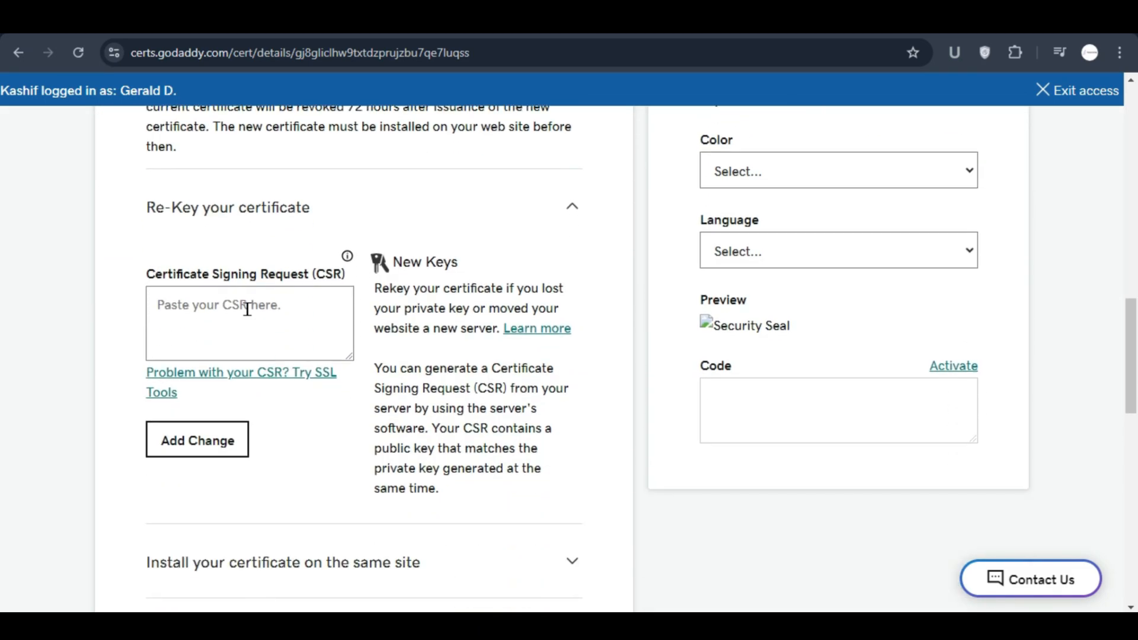
right_click(248, 304)
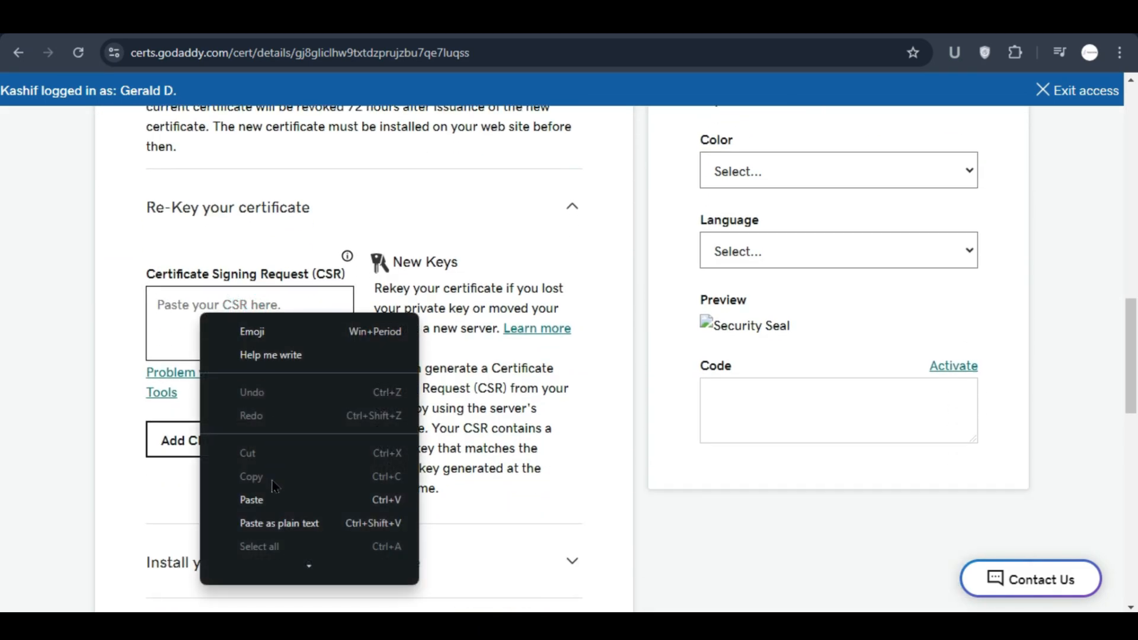
left_click(251, 499)
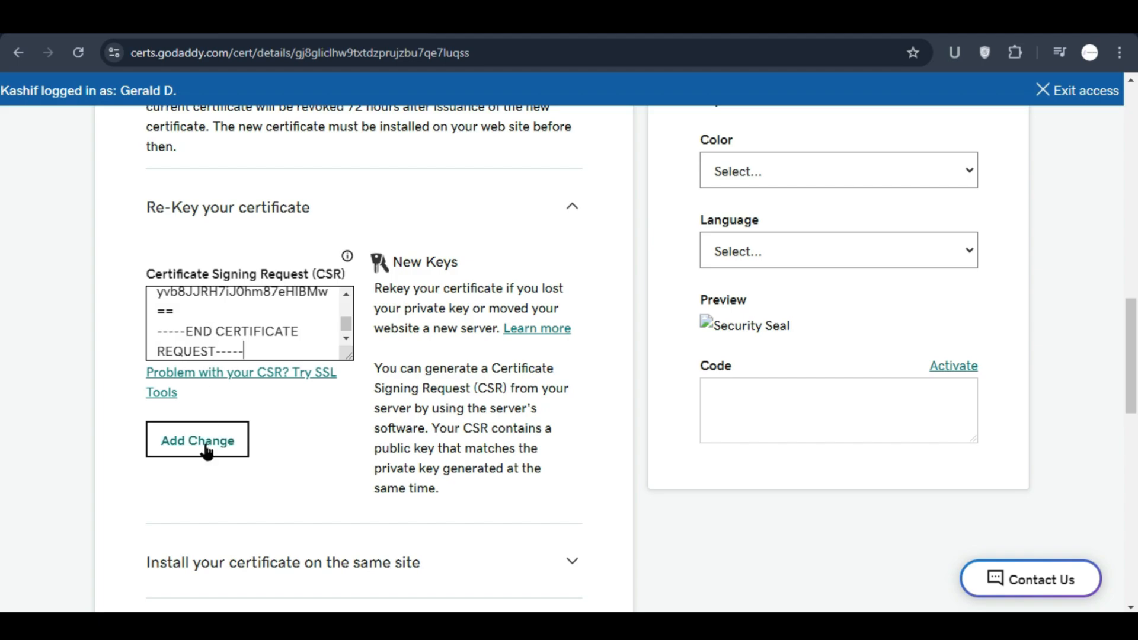
left_click(197, 441)
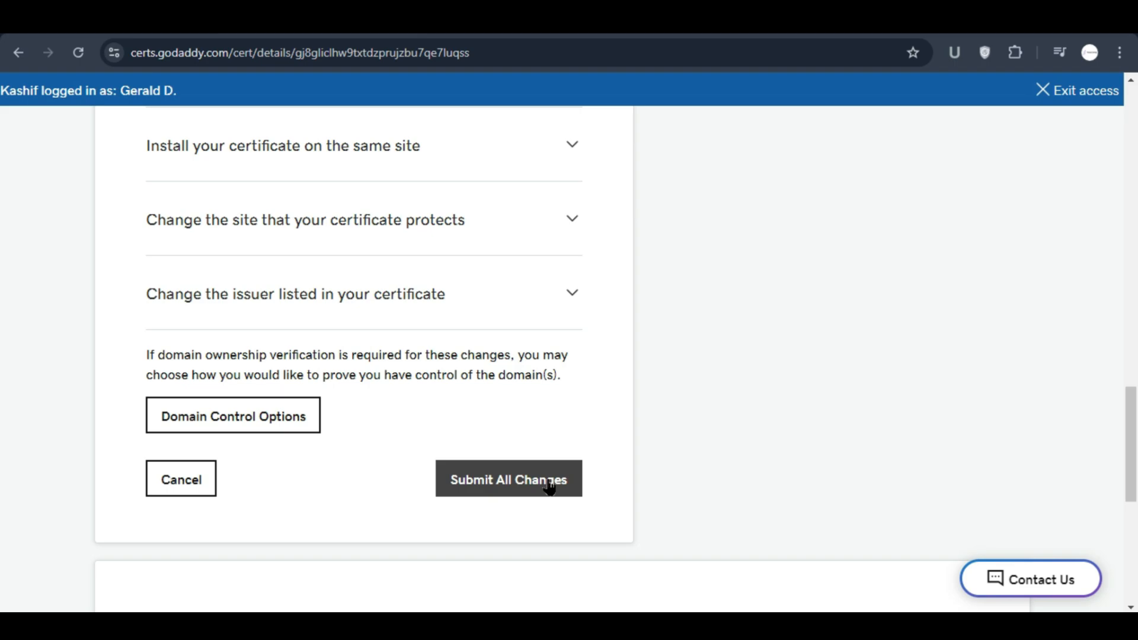
mouse_move(735, 484)
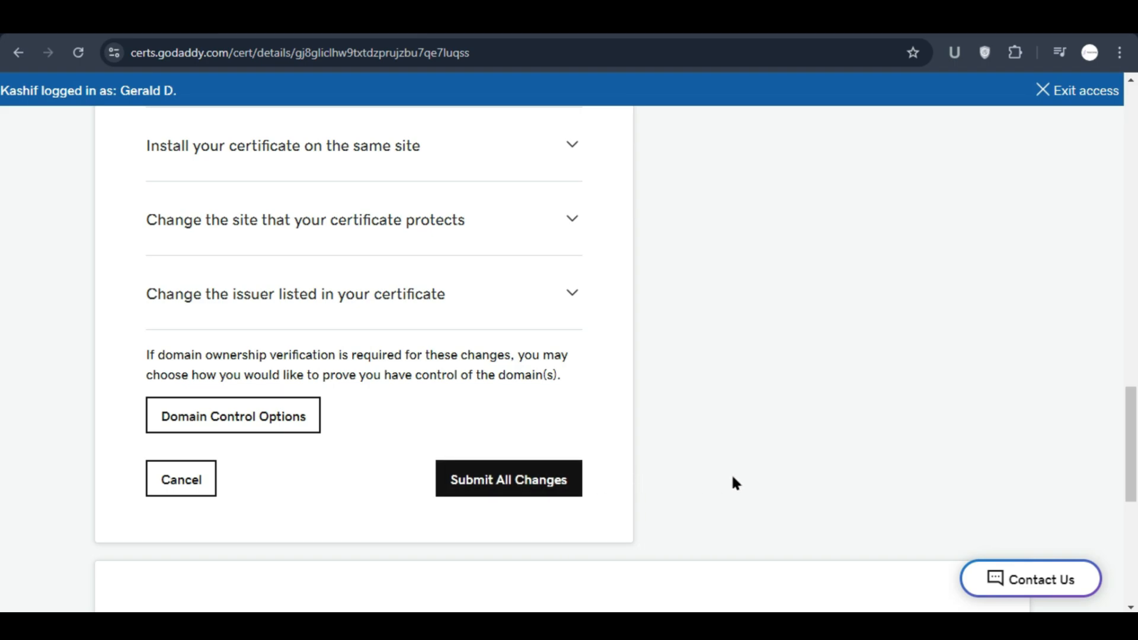
scroll("down", 3)
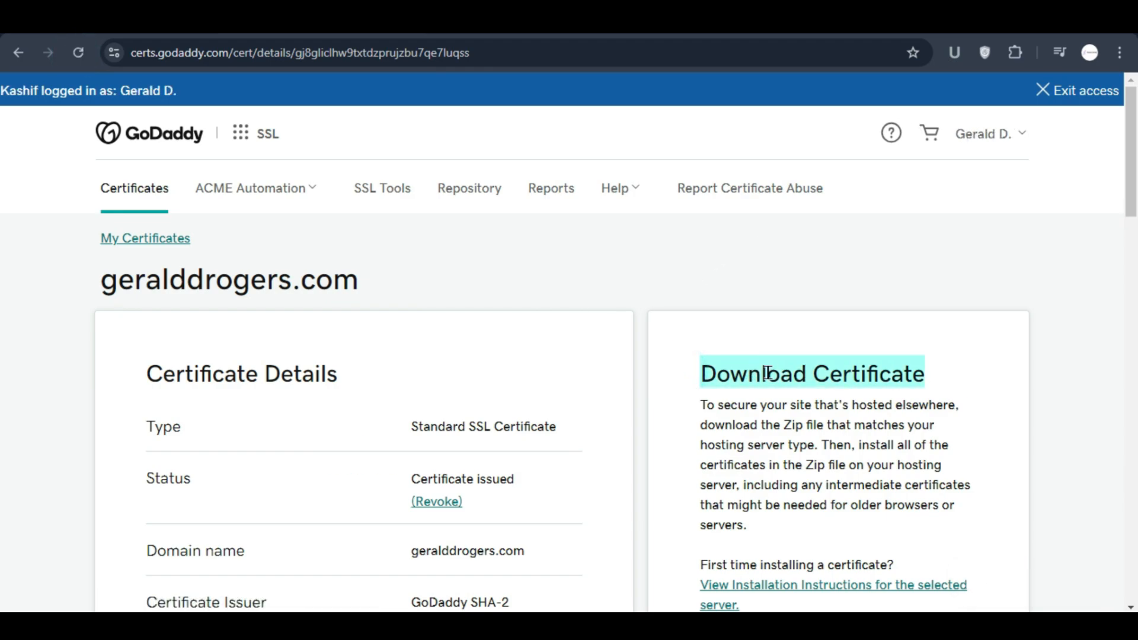
- Download the re-keyed certificate as a zip file for the Apache server type
left_click(752, 354)
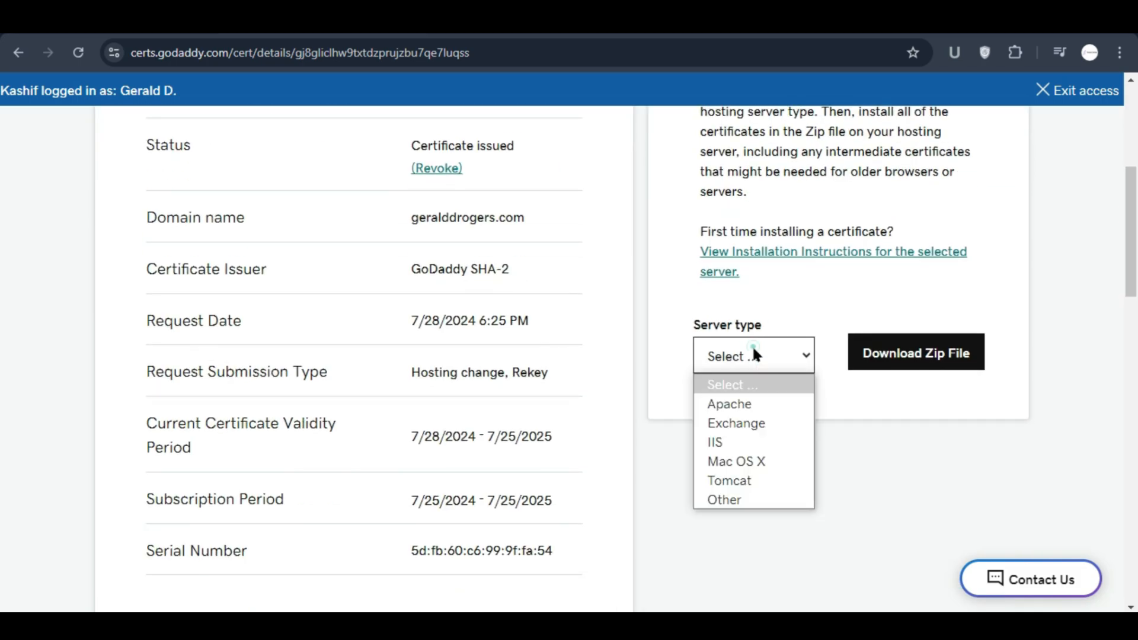
left_click(729, 403)
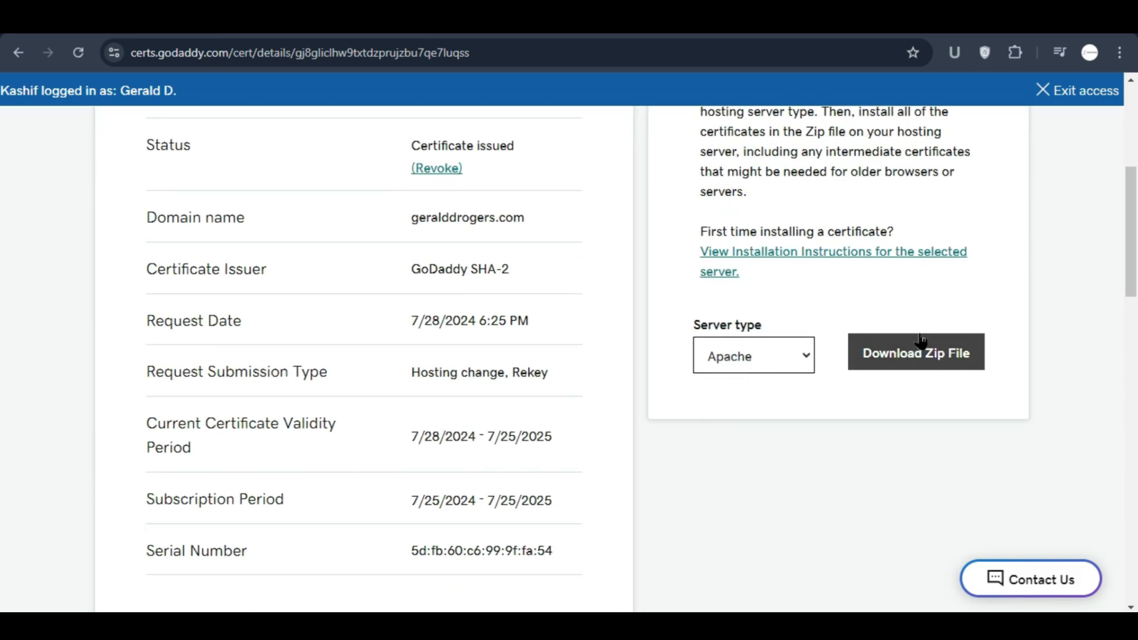
left_click(915, 354)
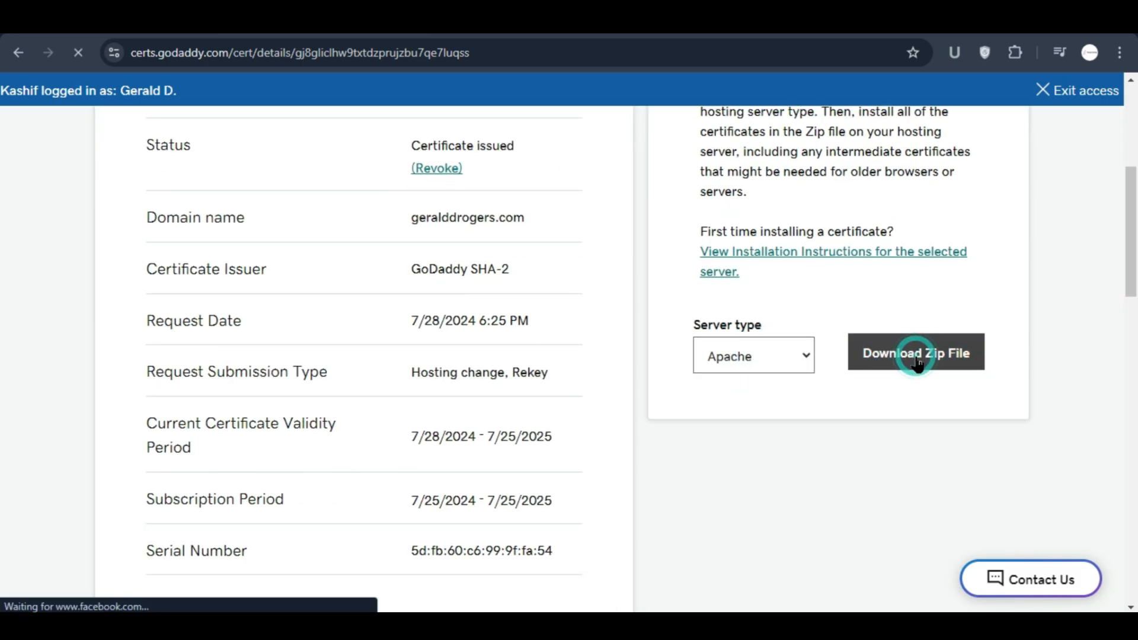
left_click(915, 352)
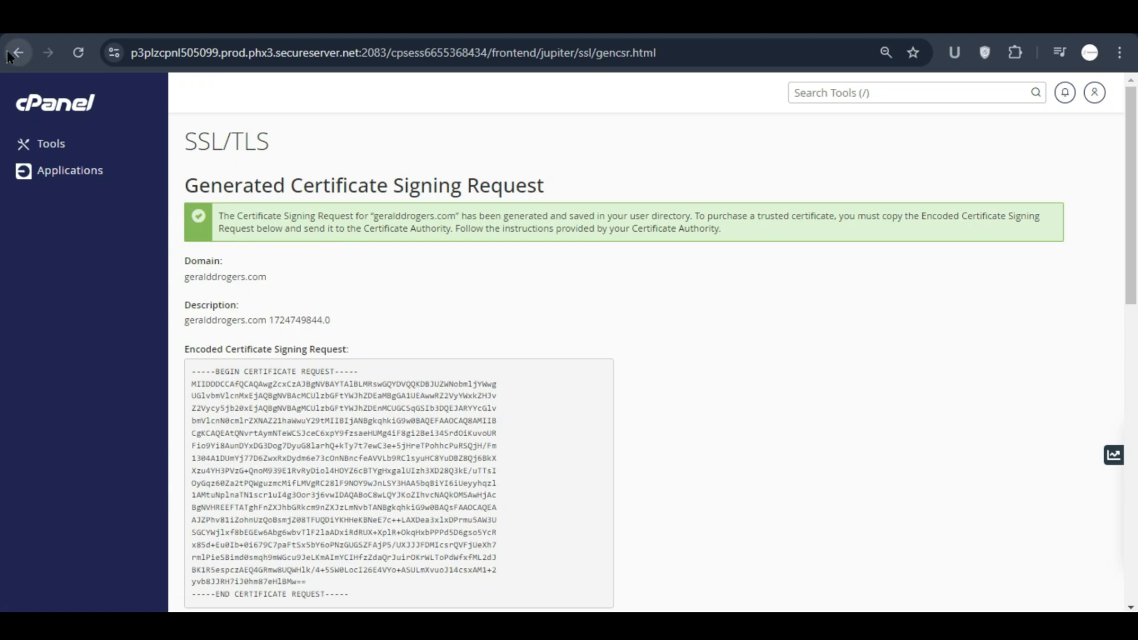
- Return to Manage SSL Sites for geralddrogers.com and paste its private key into the KEY field
left_click(18, 52)
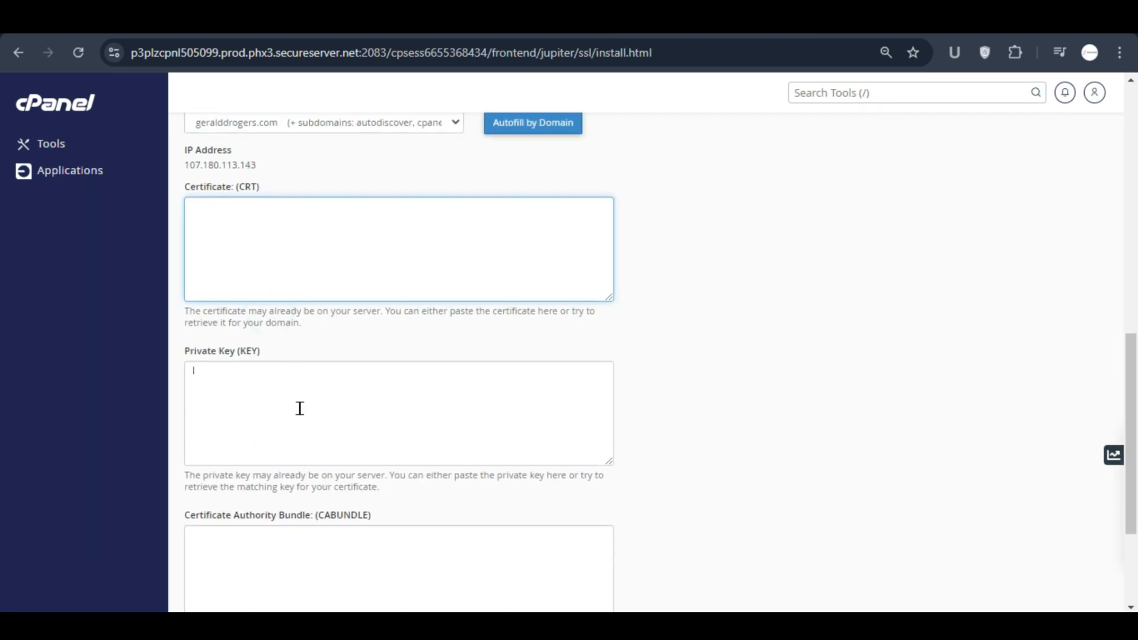
left_click(532, 122)
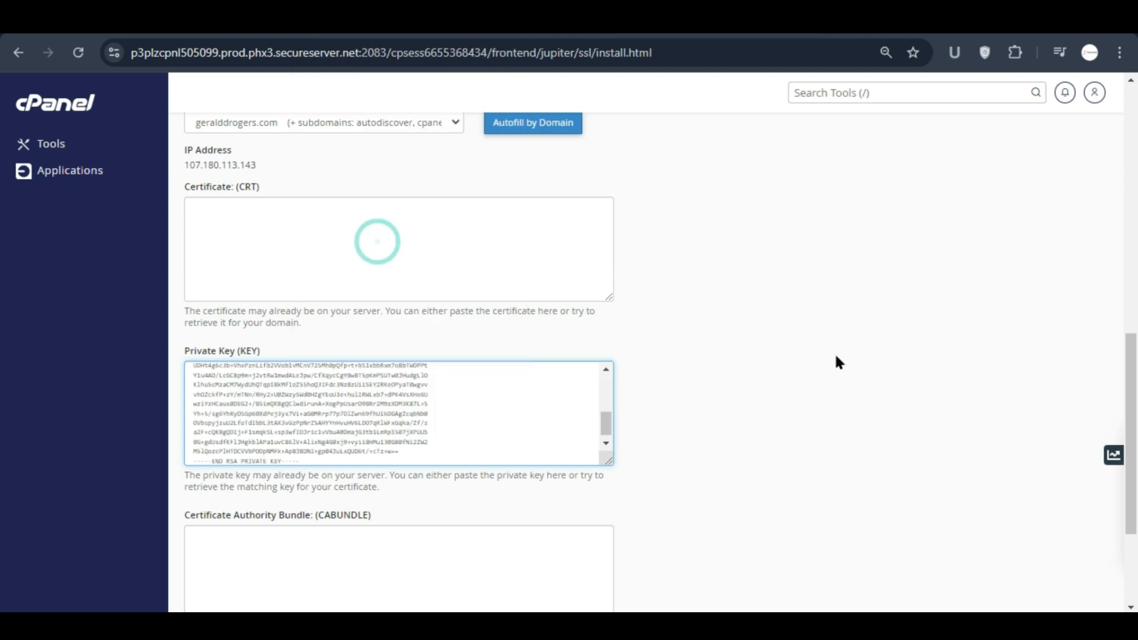
left_click(398, 246)
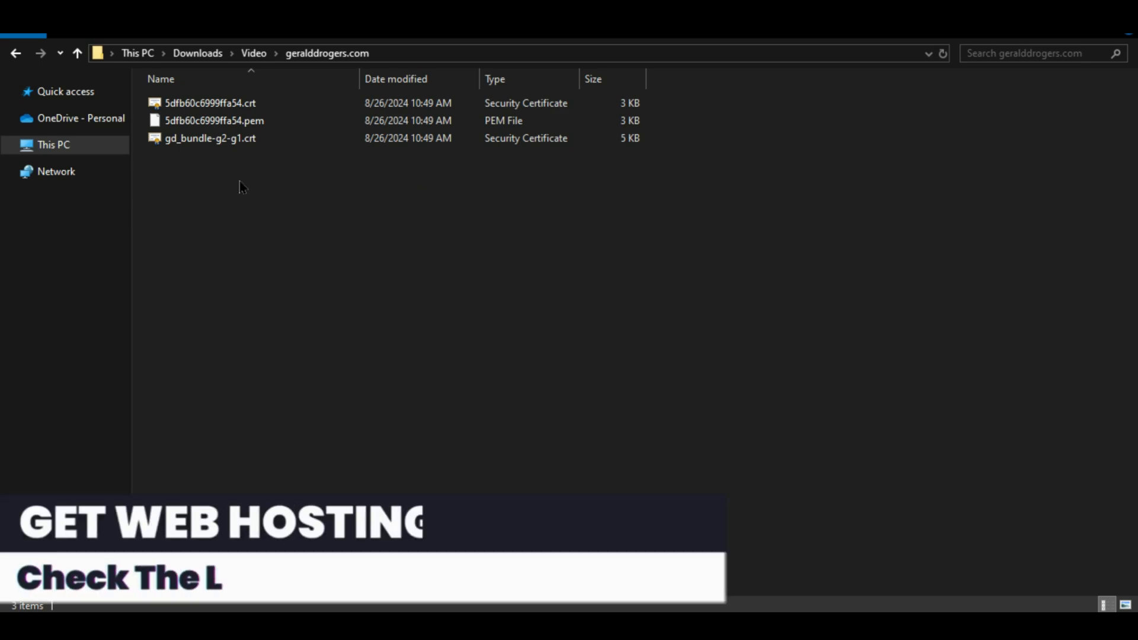
mouse_move(367, 271)
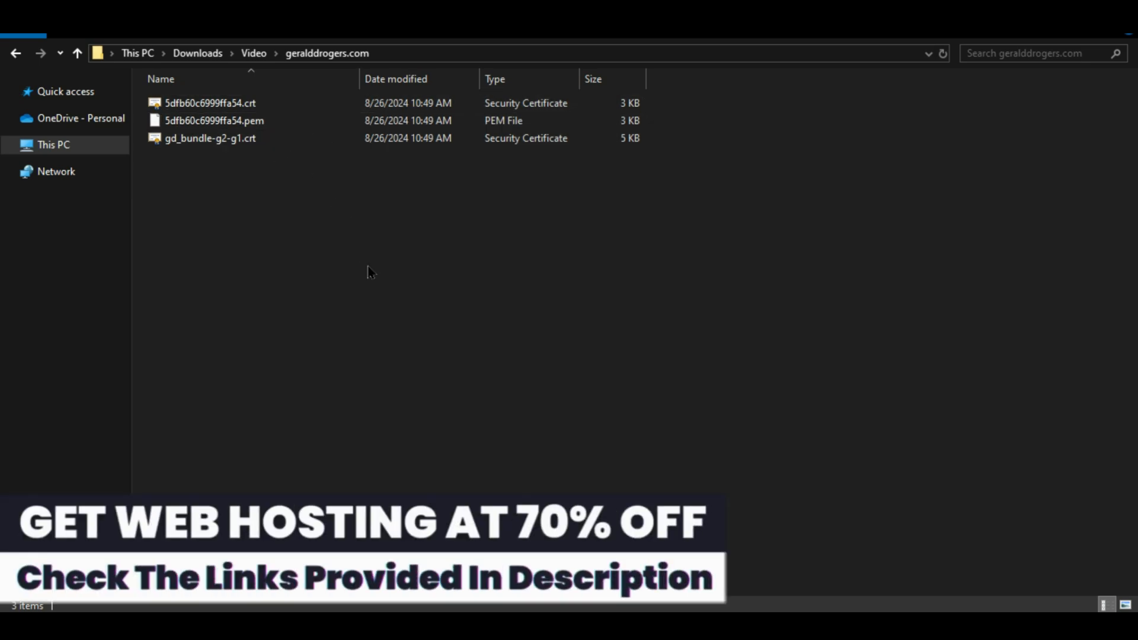
- Open the downloaded geralddrogers.com .crt certificate file from Downloads > Video
right_click(366, 272)
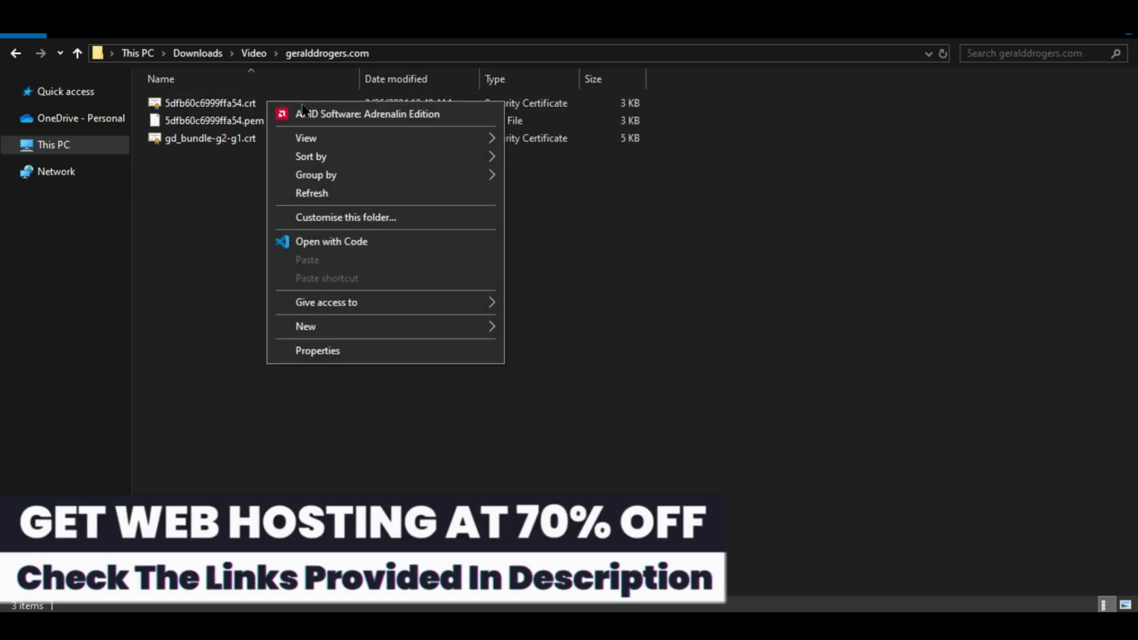
left_click(331, 240)
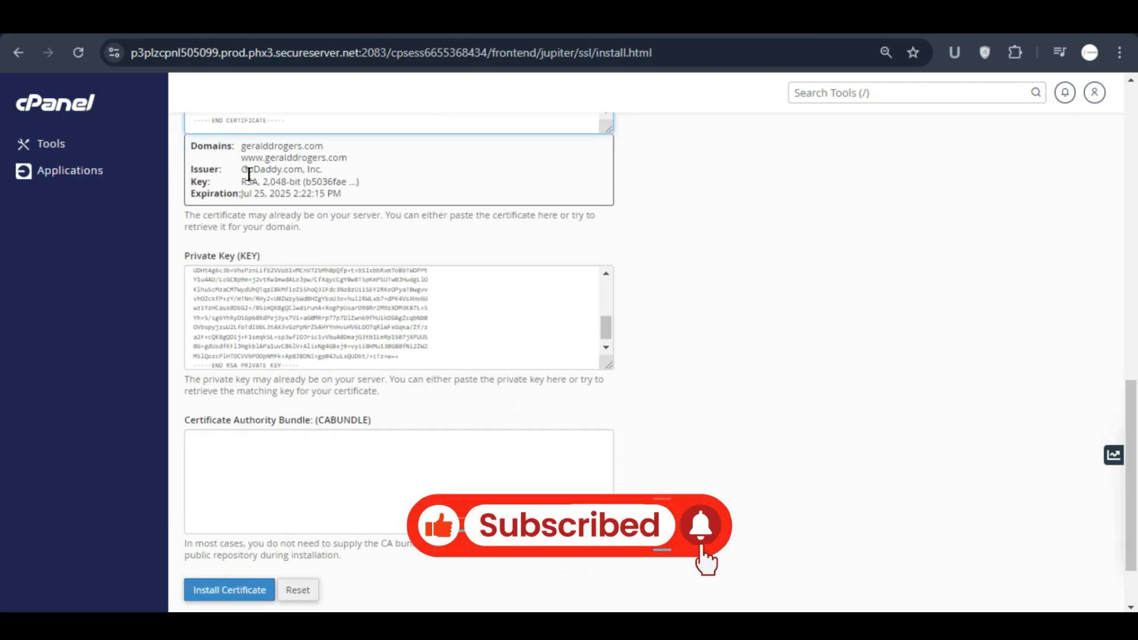
- Install the pasted certificate so geralddrogers.com lists among SSL websites expiring 7/25/25
scroll("down", 3)
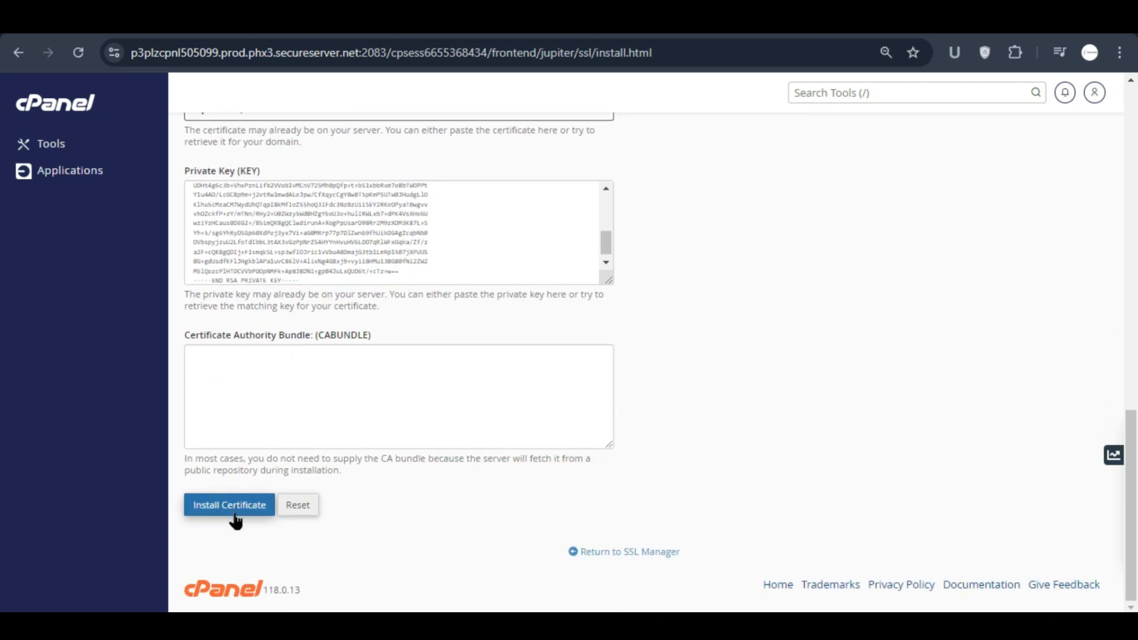
mouse_move(1131, 558)
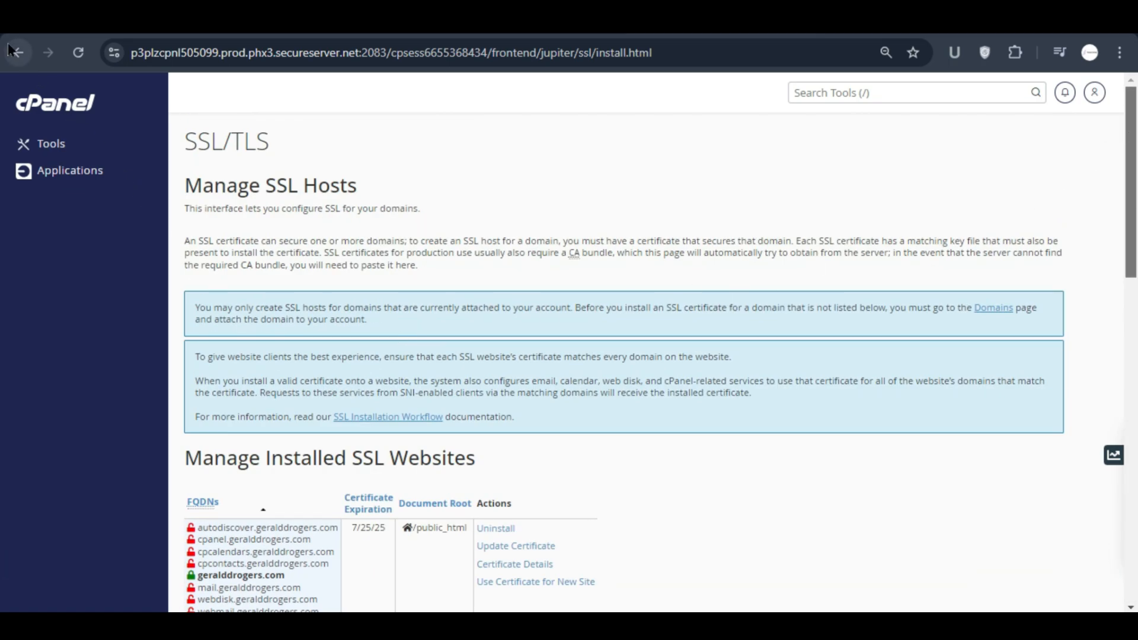
scroll("down", 3)
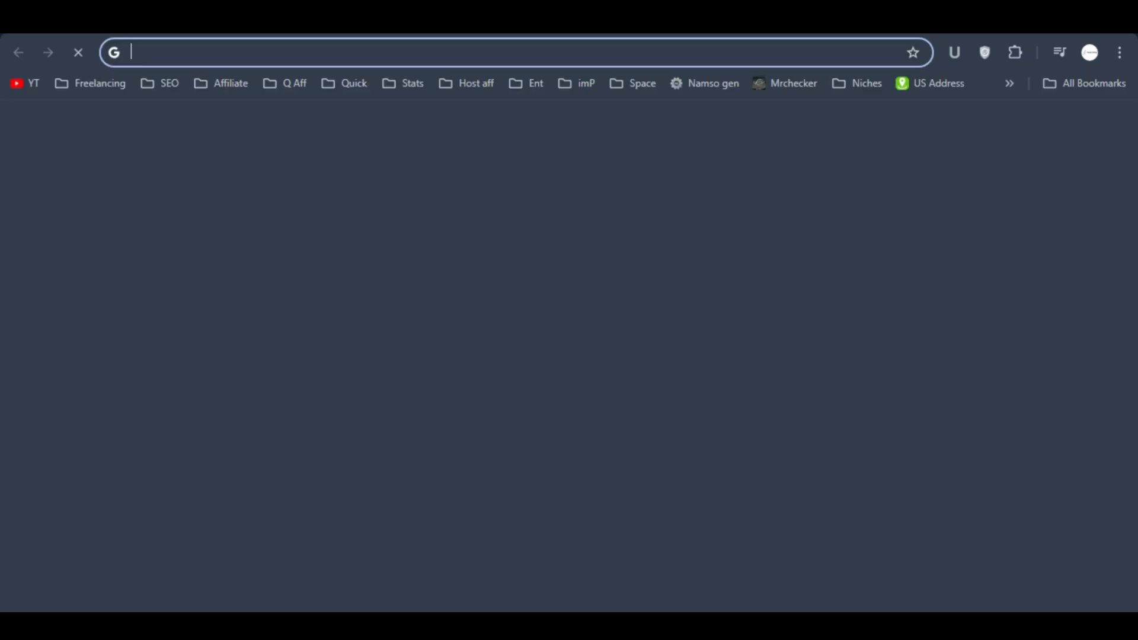
- Load geralddrogers.com in Chrome and confirm its site info reports 'Connection is secure'
type("geralddrogers.com/wp-admi")
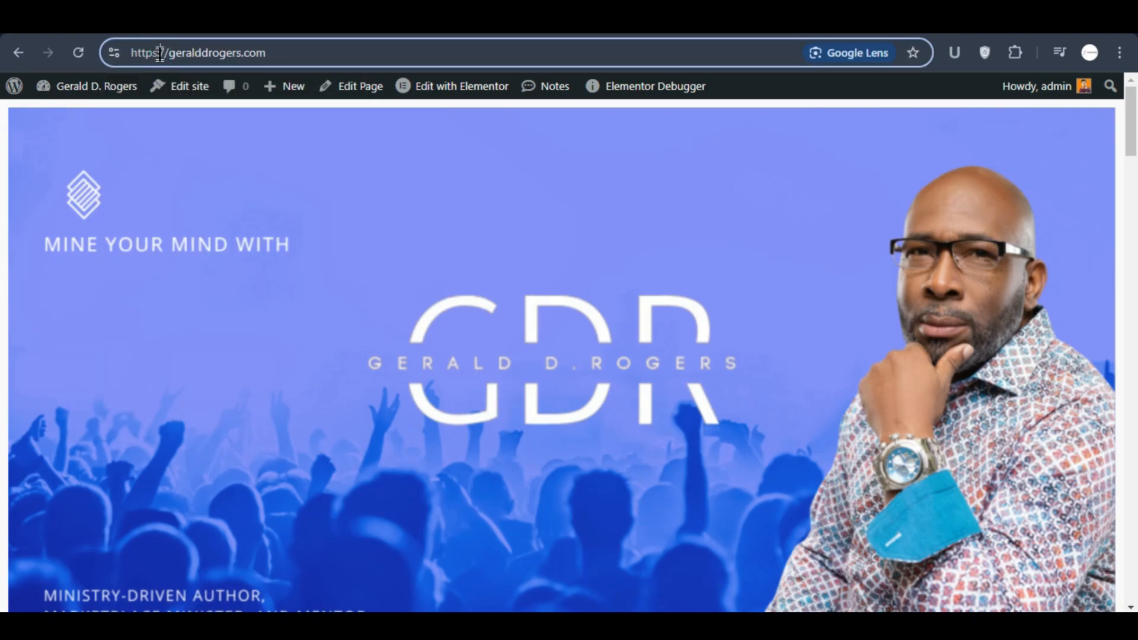
left_click(211, 52)
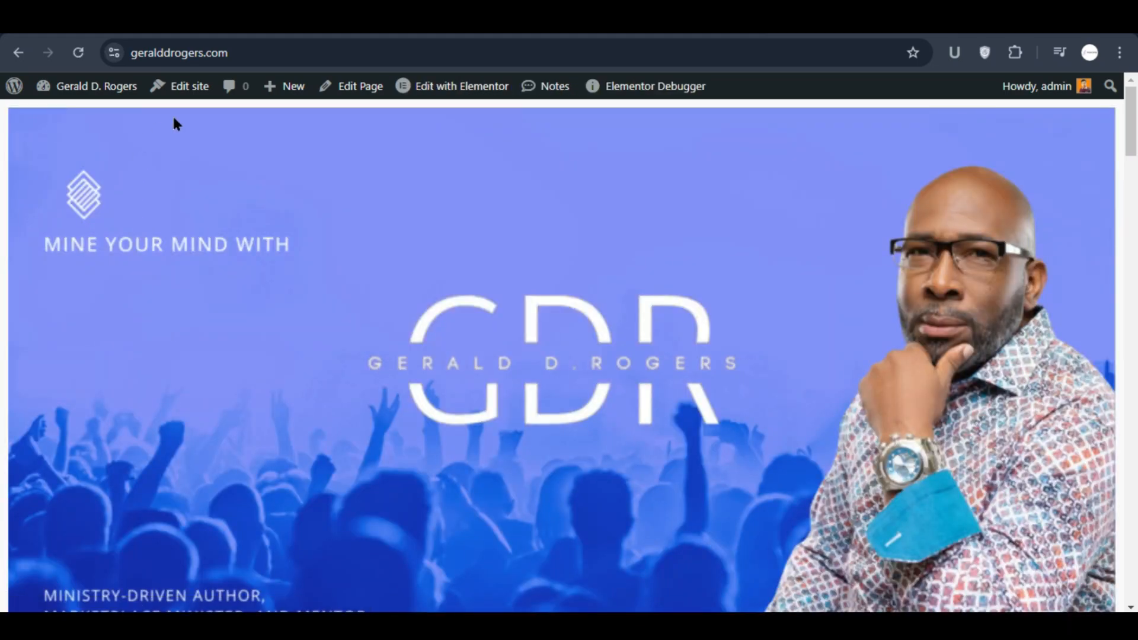
left_click(114, 53)
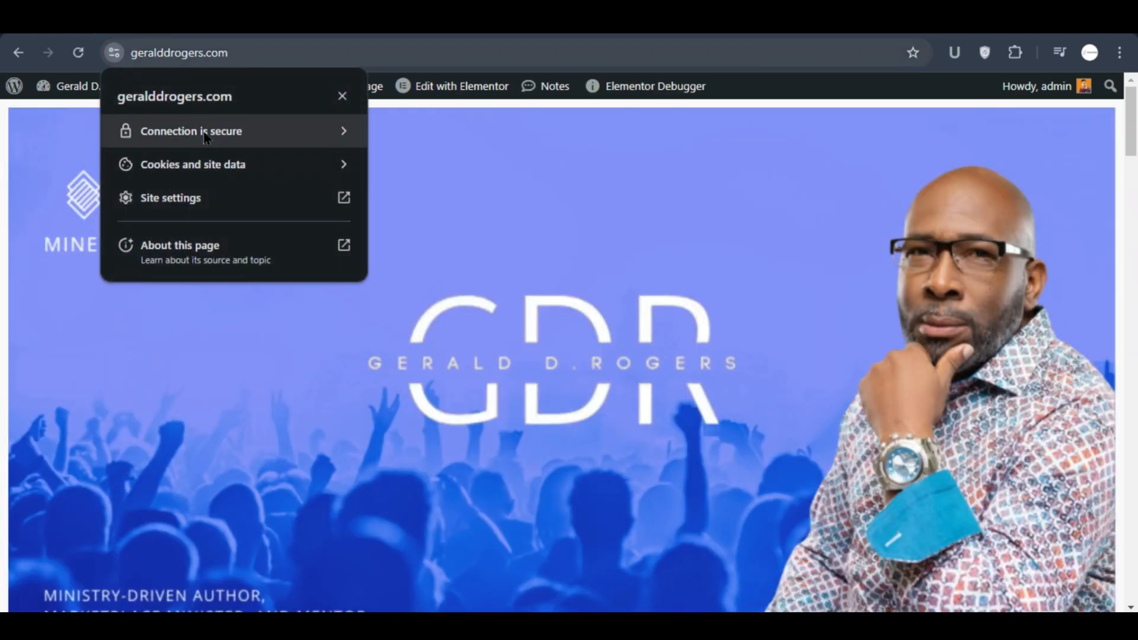
left_click(514, 177)
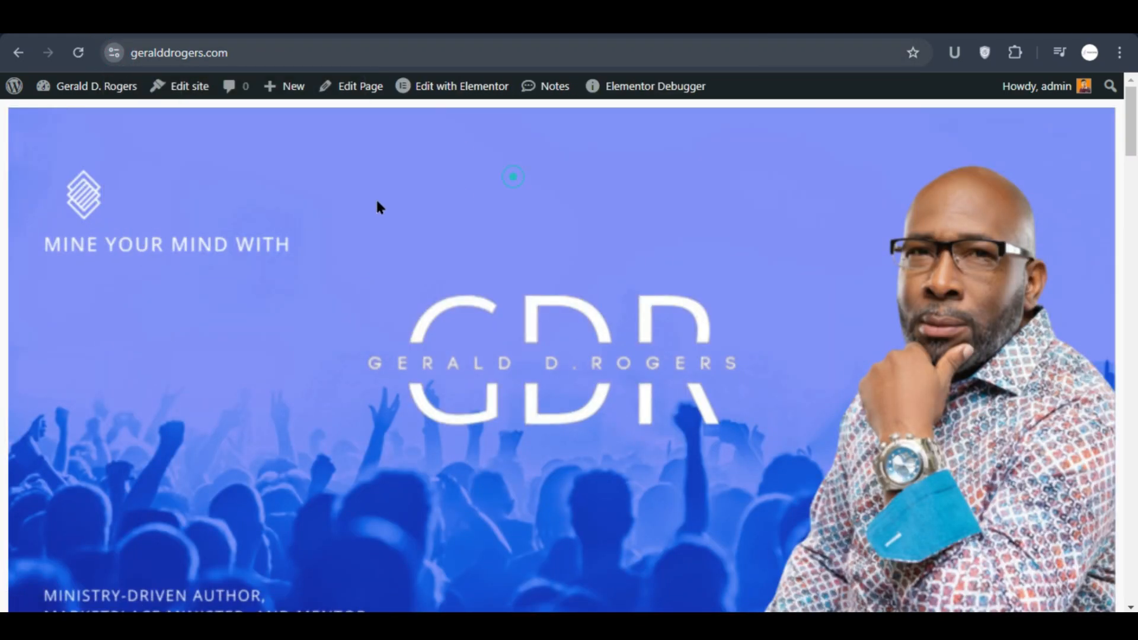